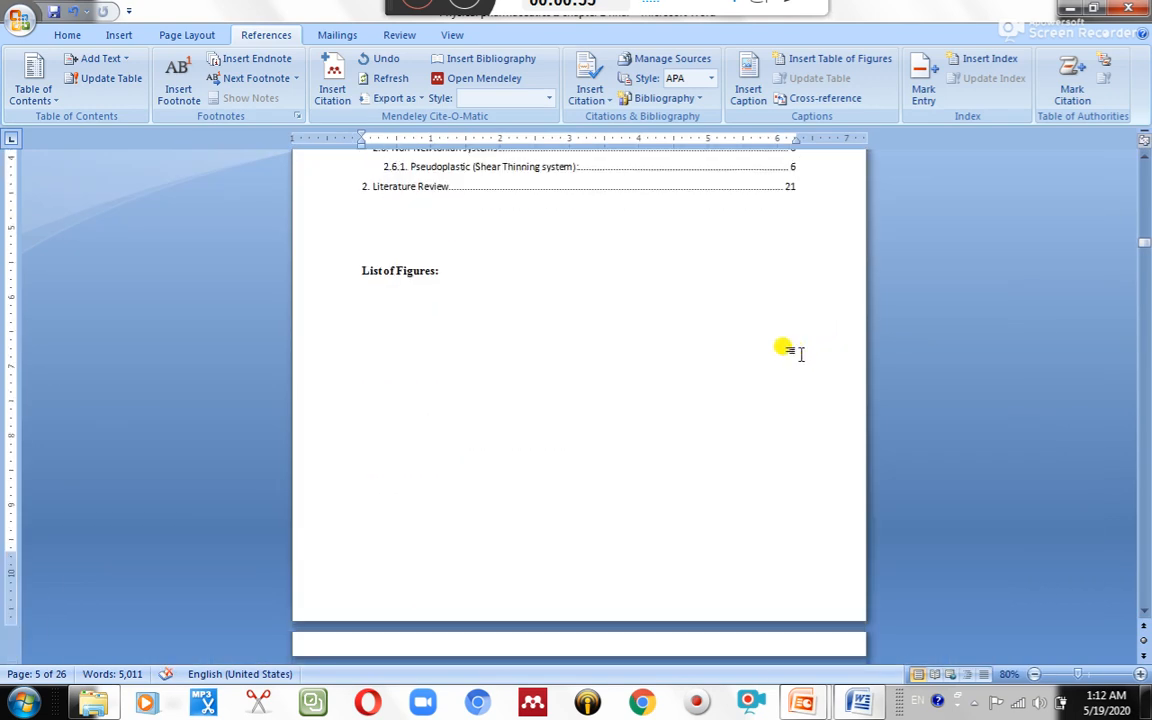
Place the insertion point below the List of Figures heading on the References tools
scroll(down, 3)
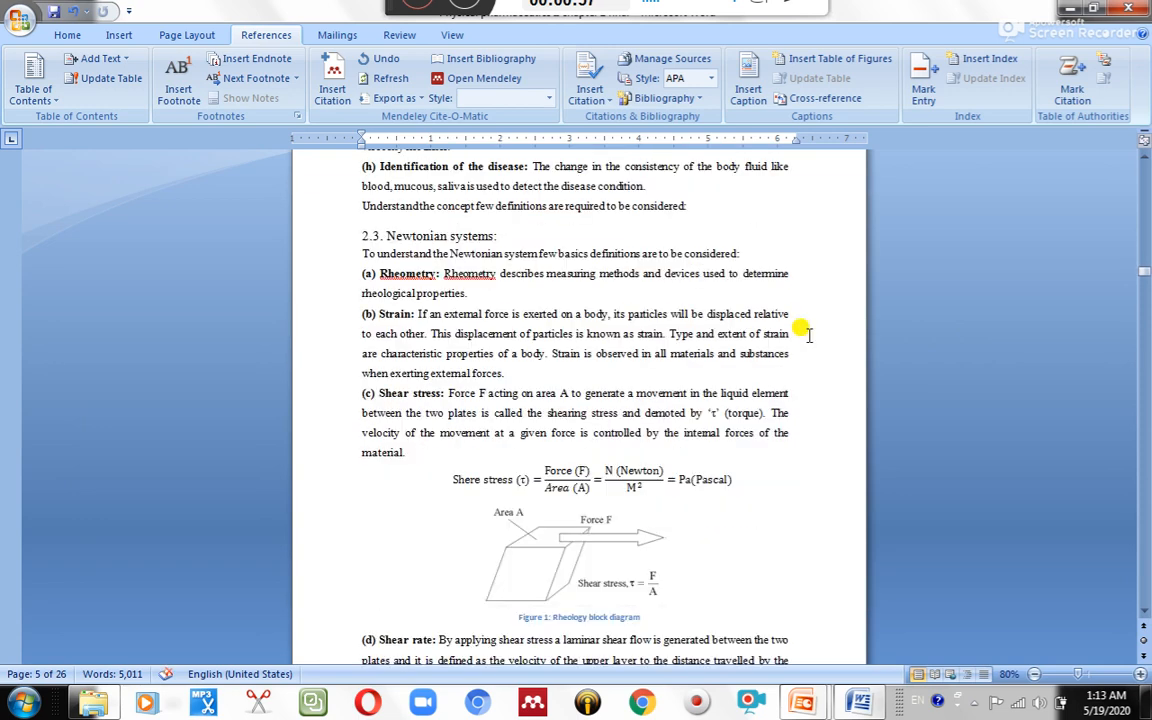
scroll(down, 3)
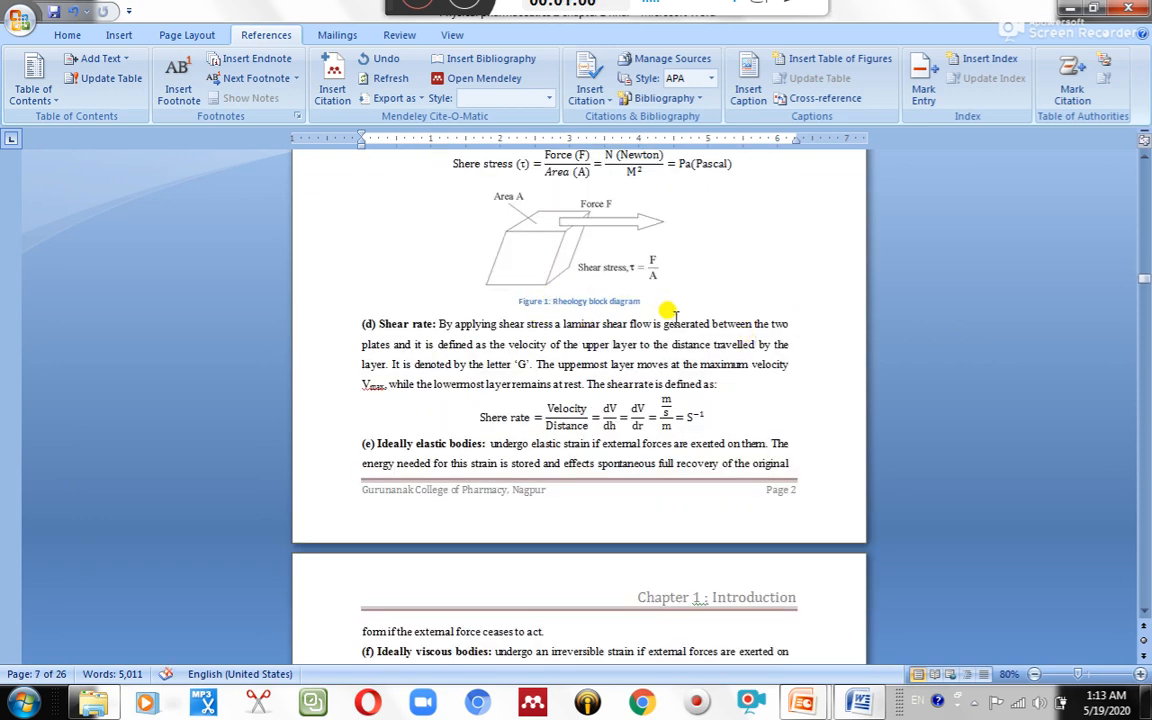
scroll(down, 3)
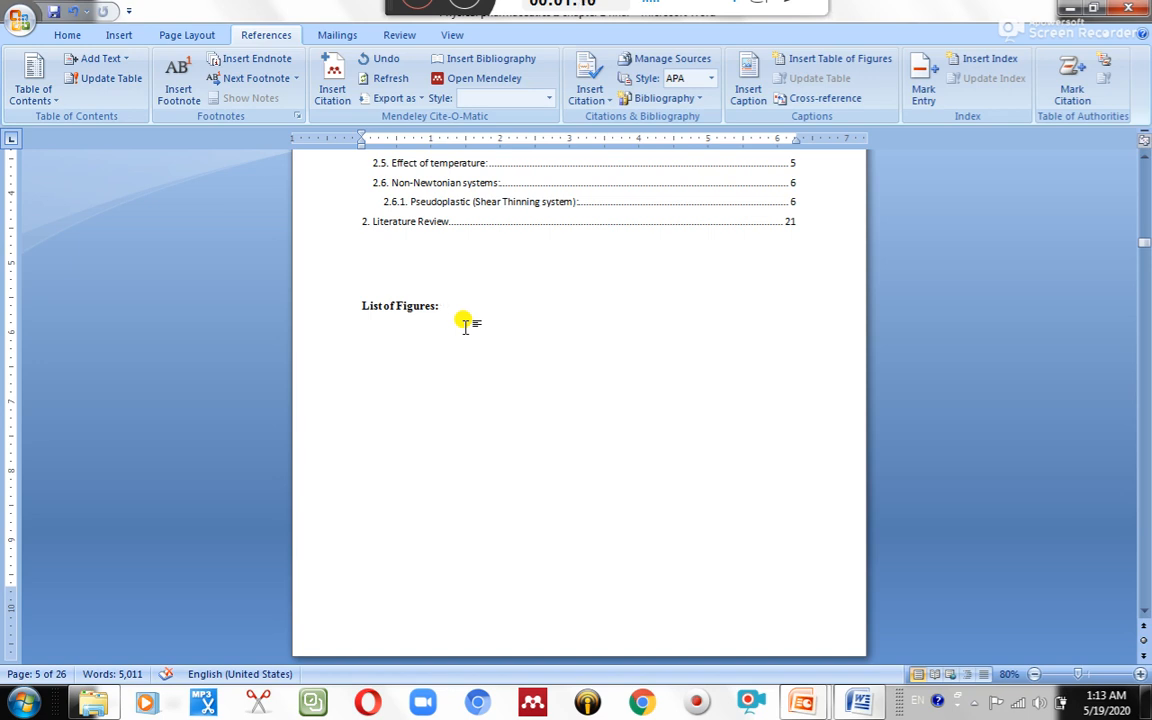
mouse_move(454, 336)
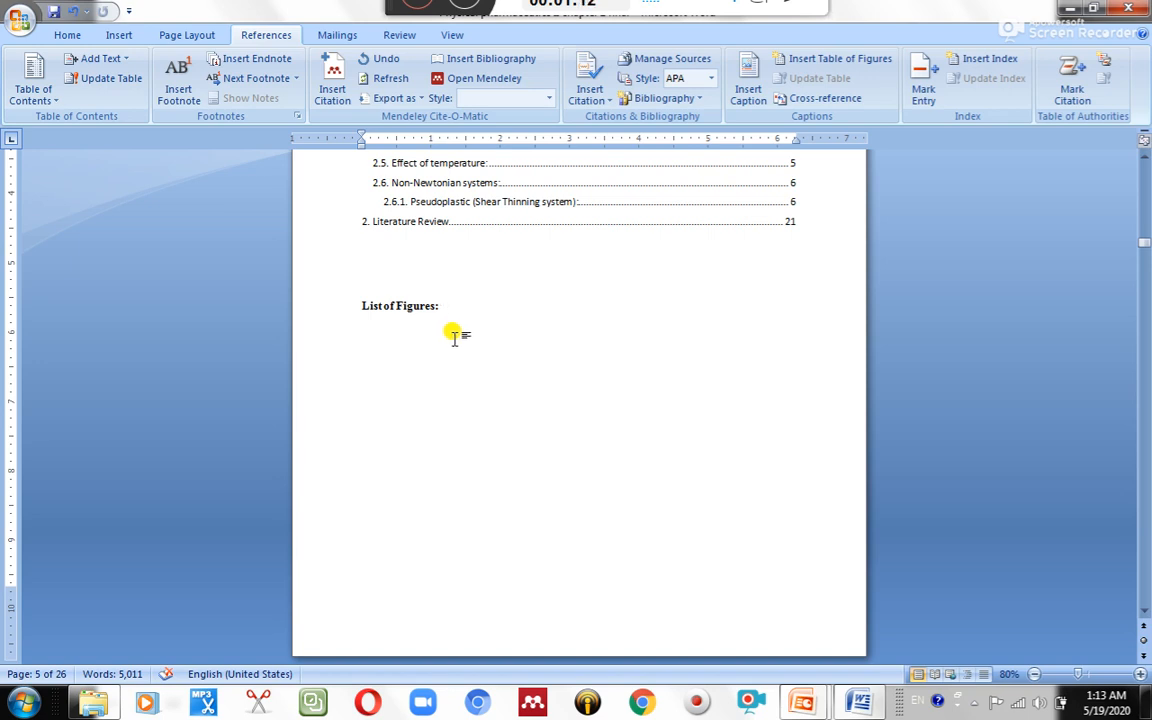
click(444, 304)
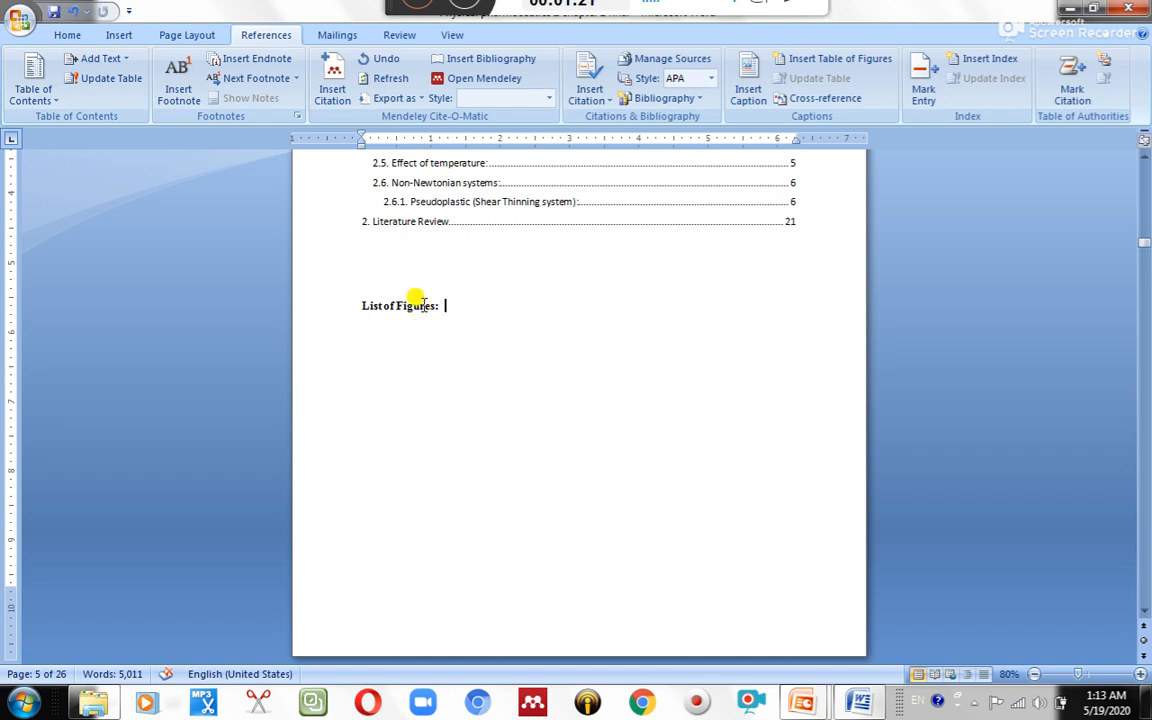
mouse_move(500, 380)
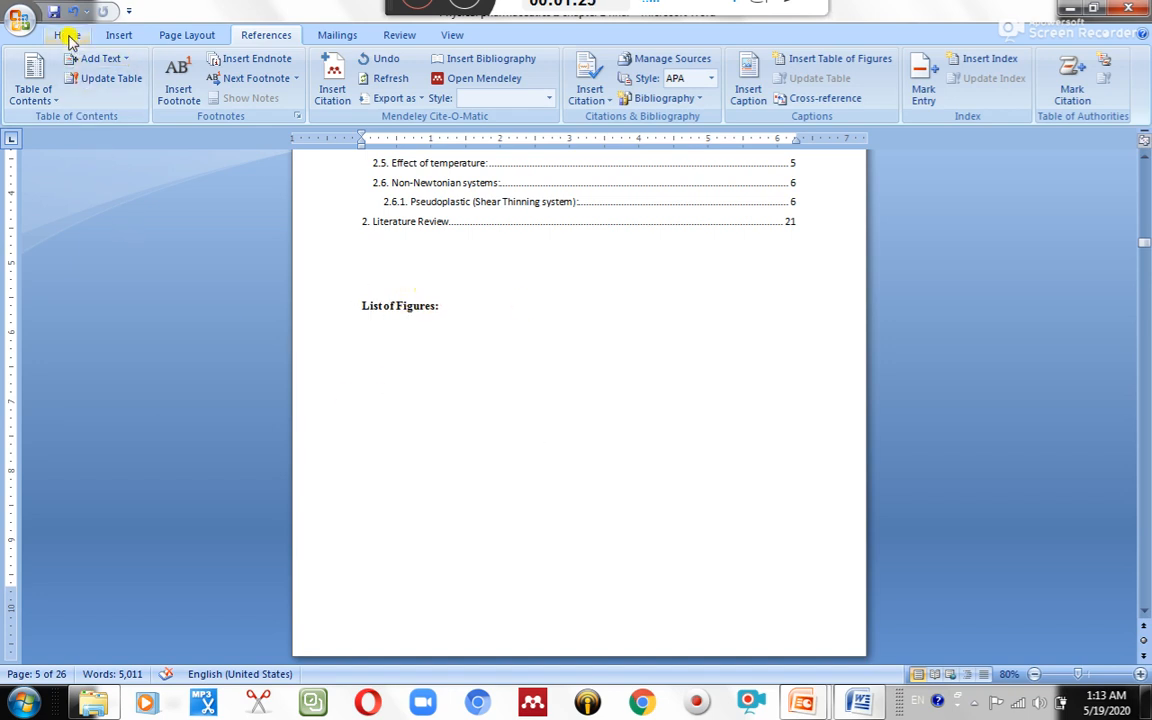
click(68, 36)
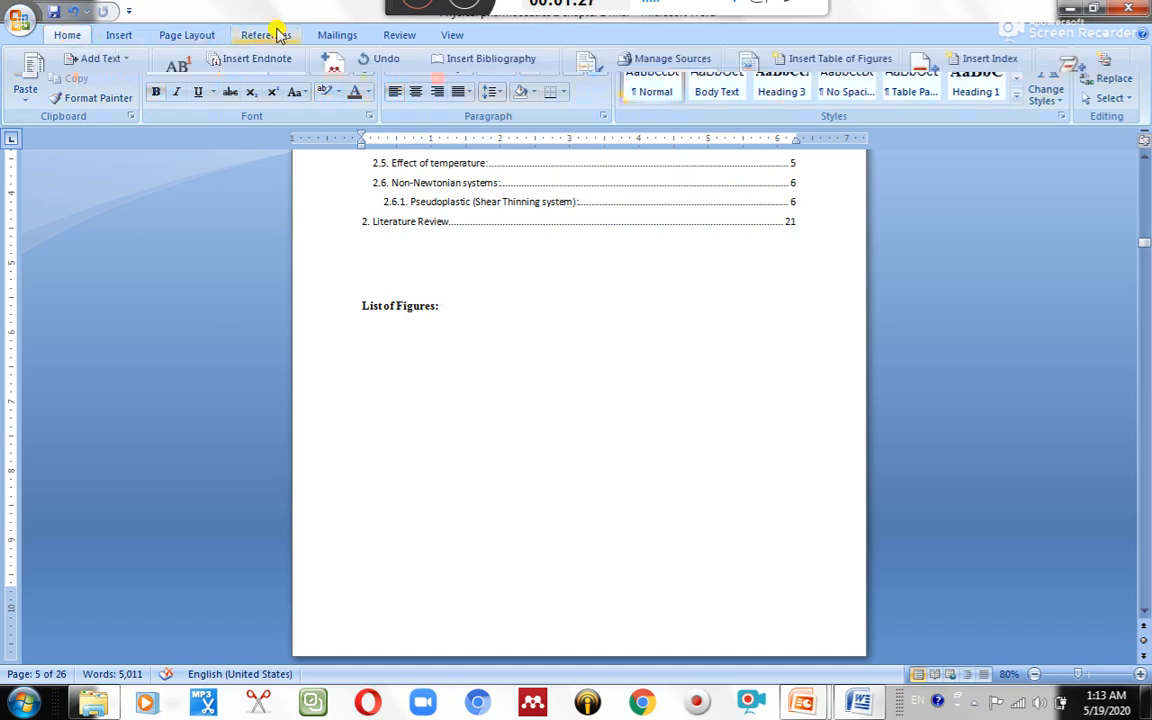
click(266, 36)
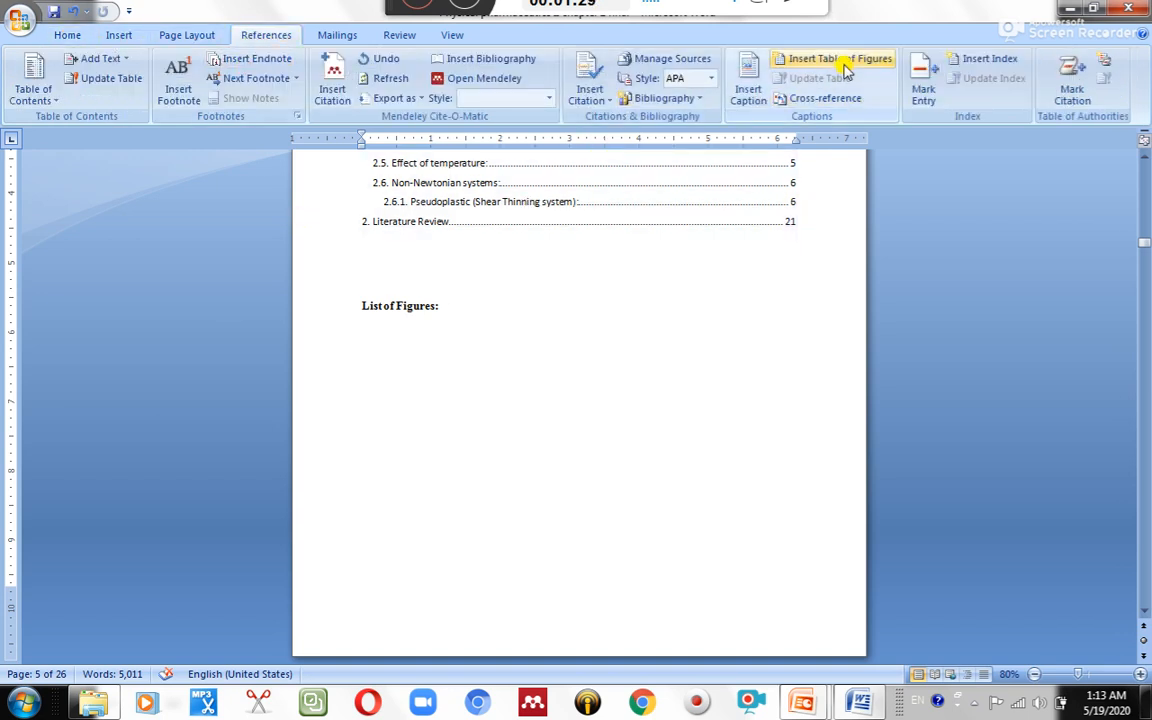
mouse_move(836, 58)
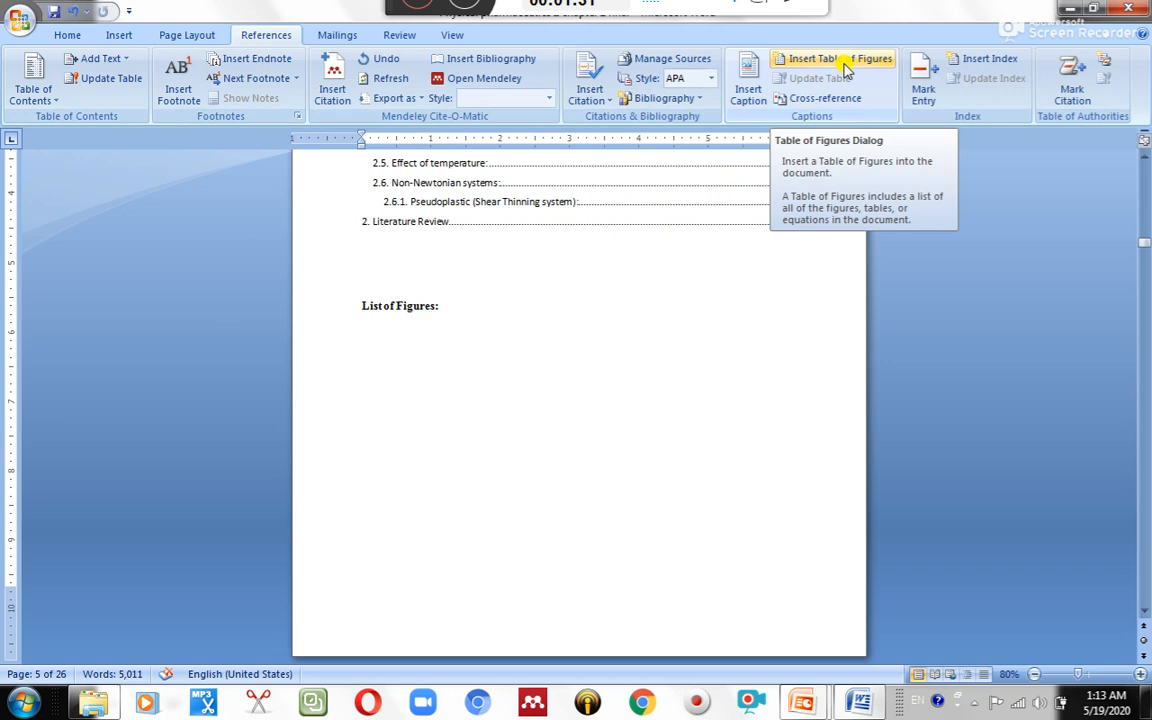
Insert a table of figures with caption label Figure, listing four figures with page numbers
click(838, 58)
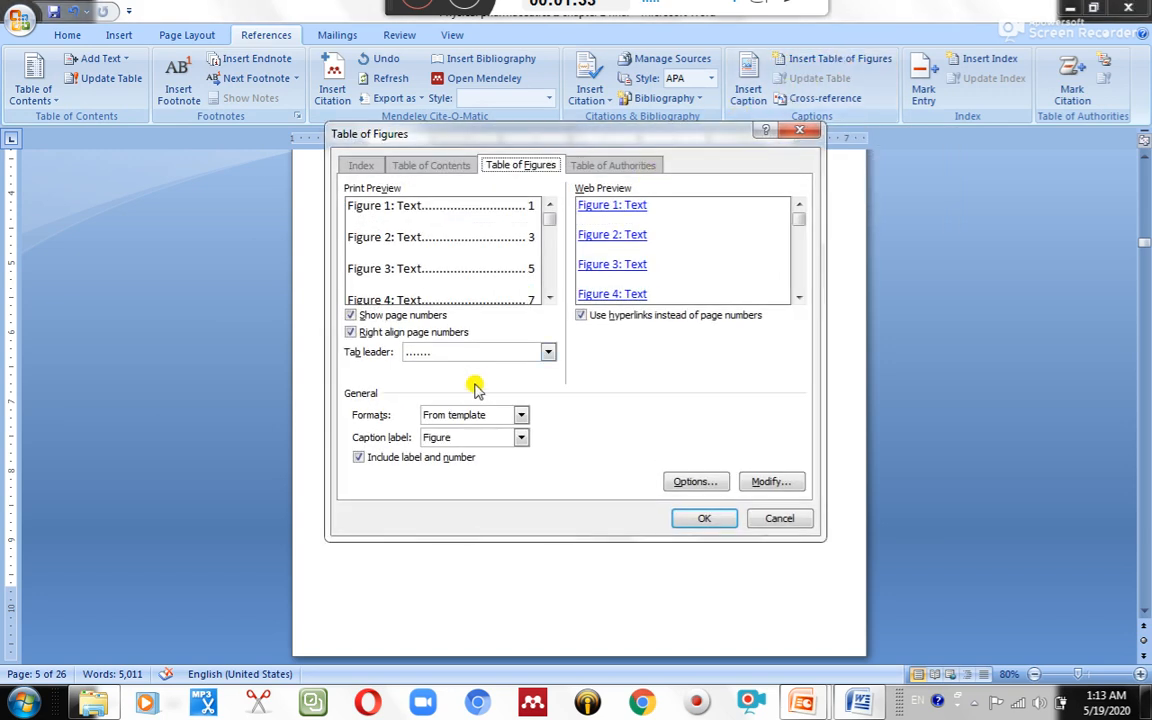
mouse_move(490, 206)
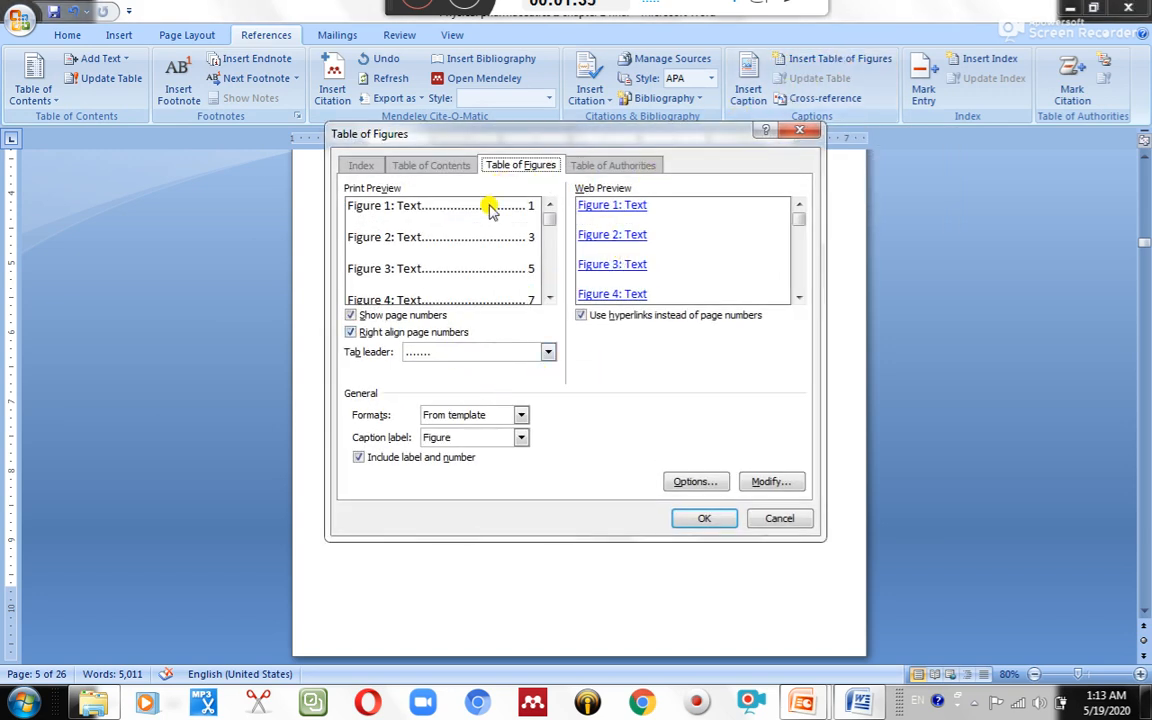
mouse_move(448, 226)
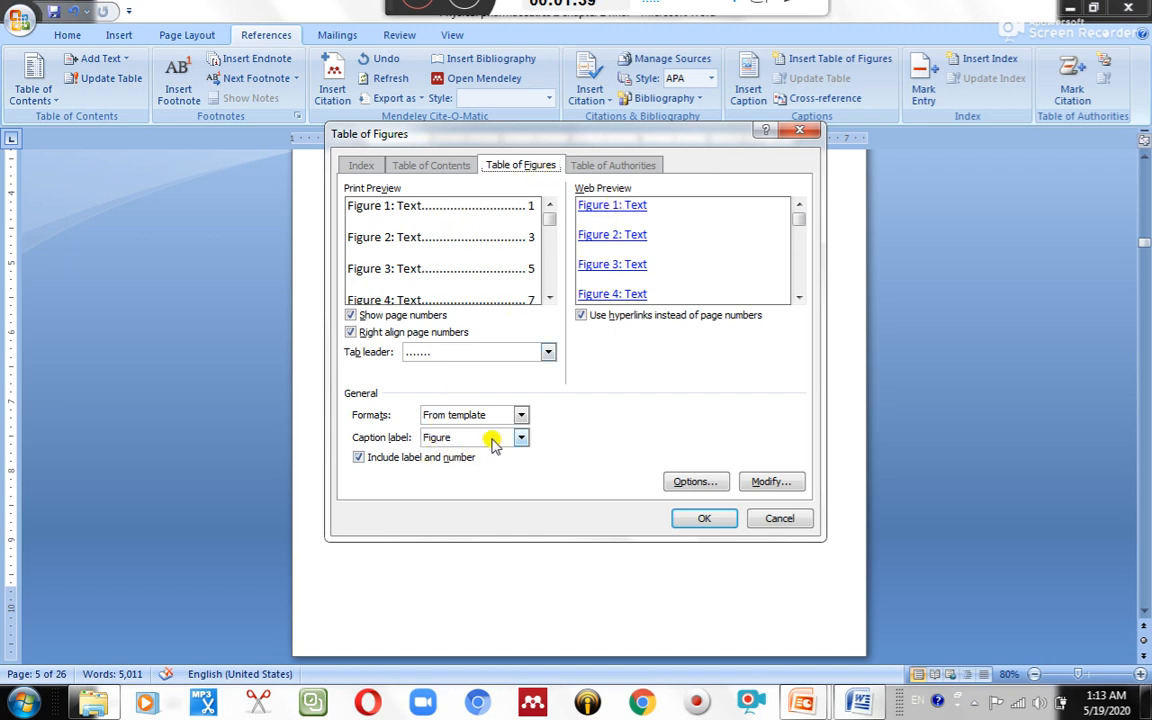
click(520, 436)
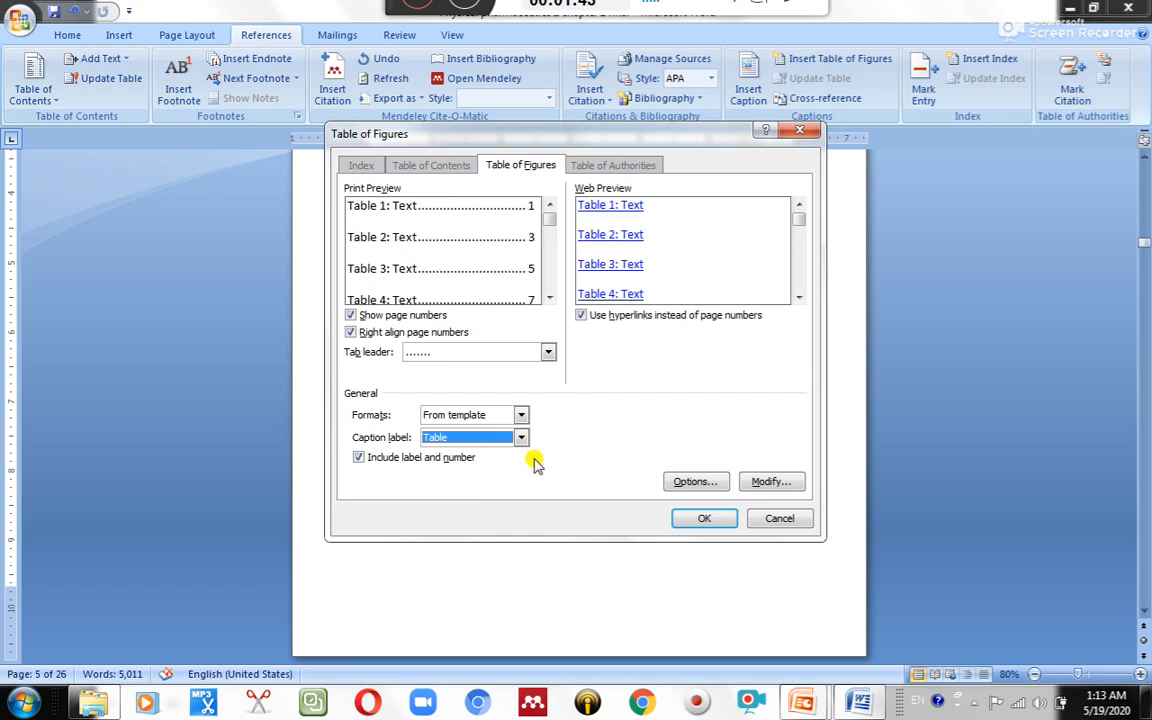
click(704, 518)
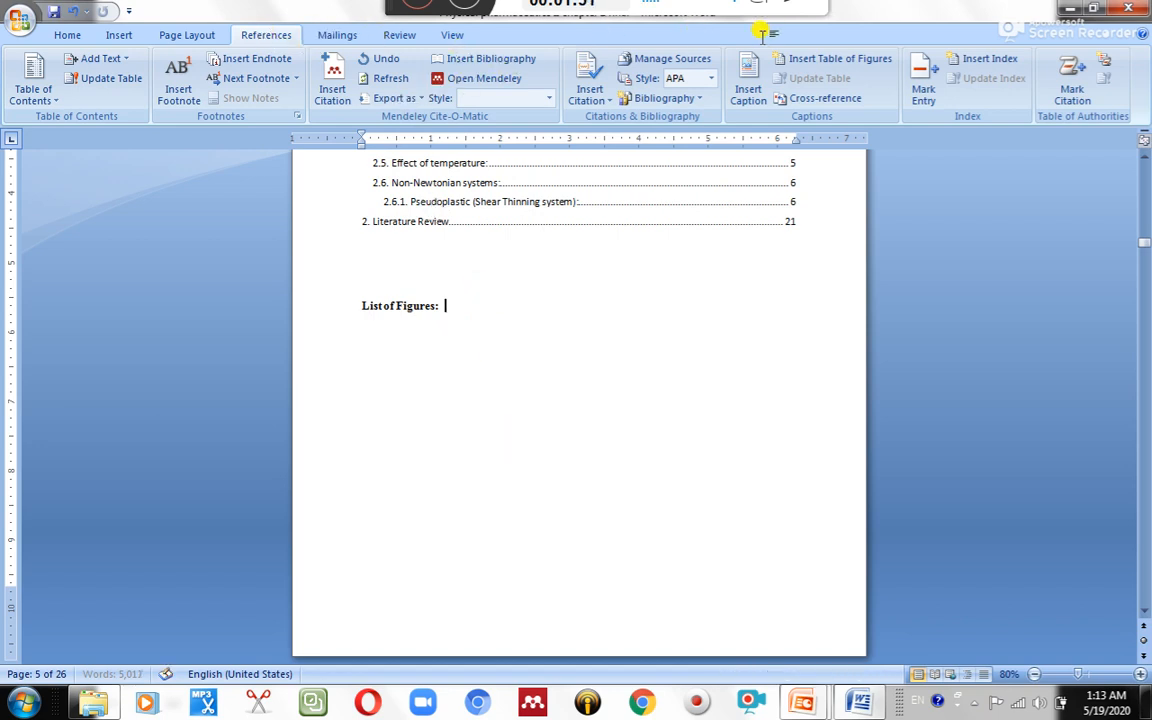
click(840, 58)
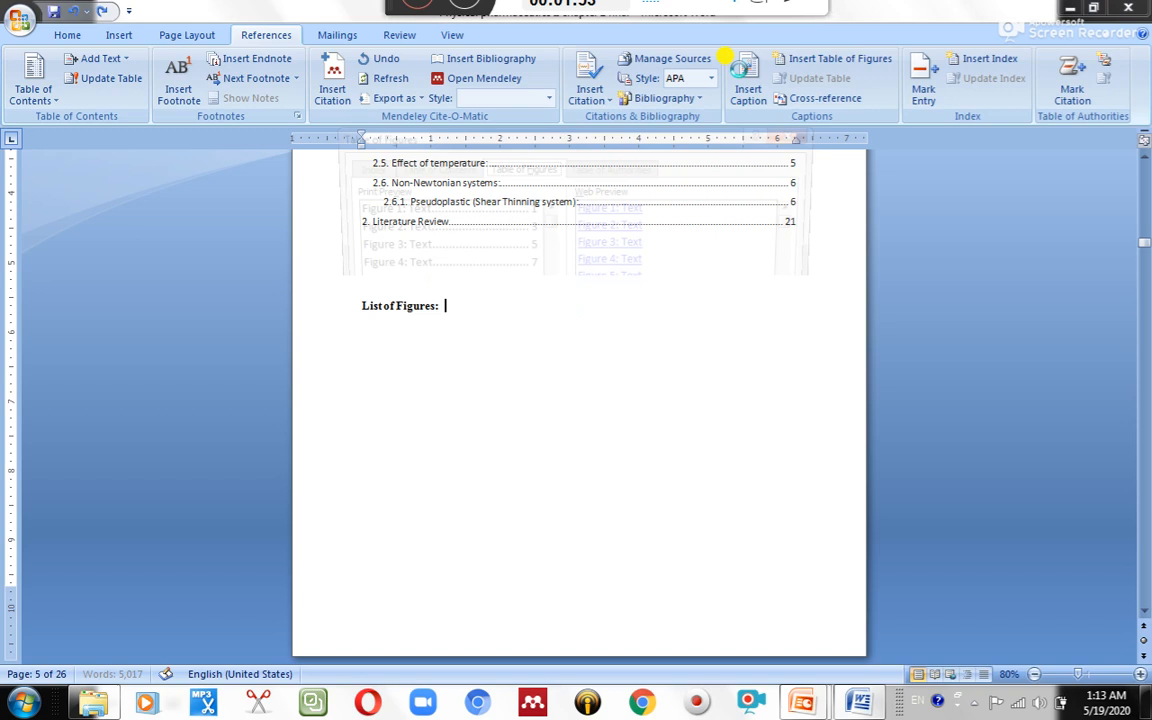
click(840, 58)
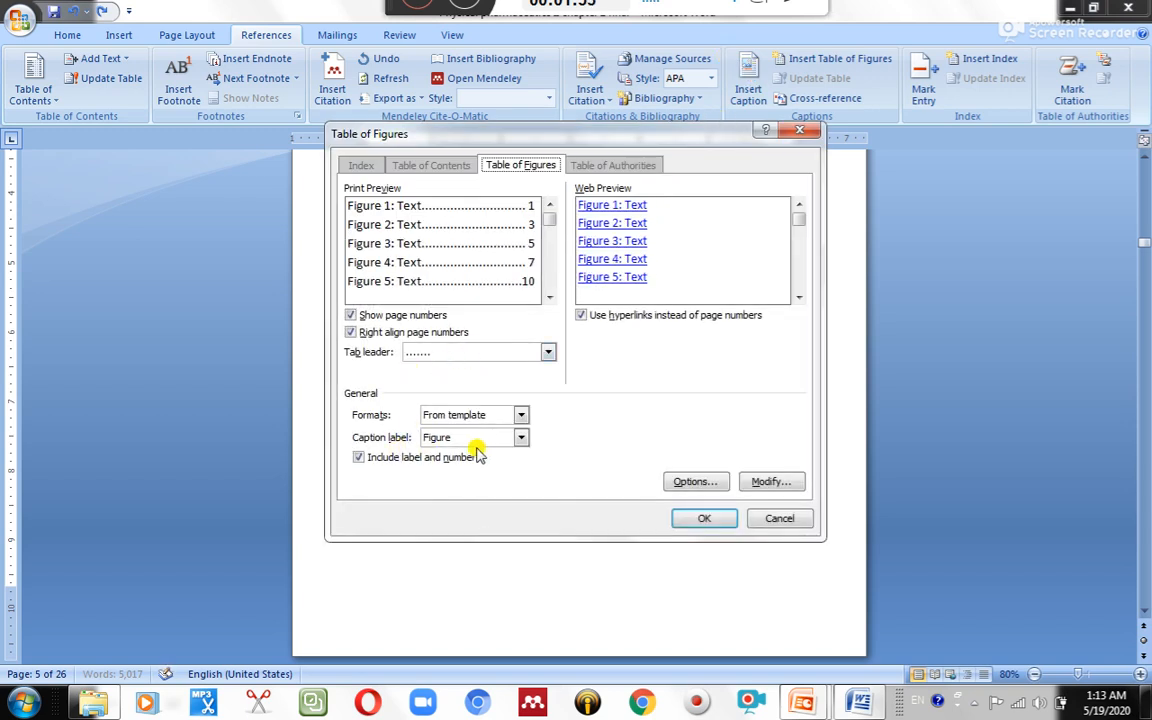
click(704, 518)
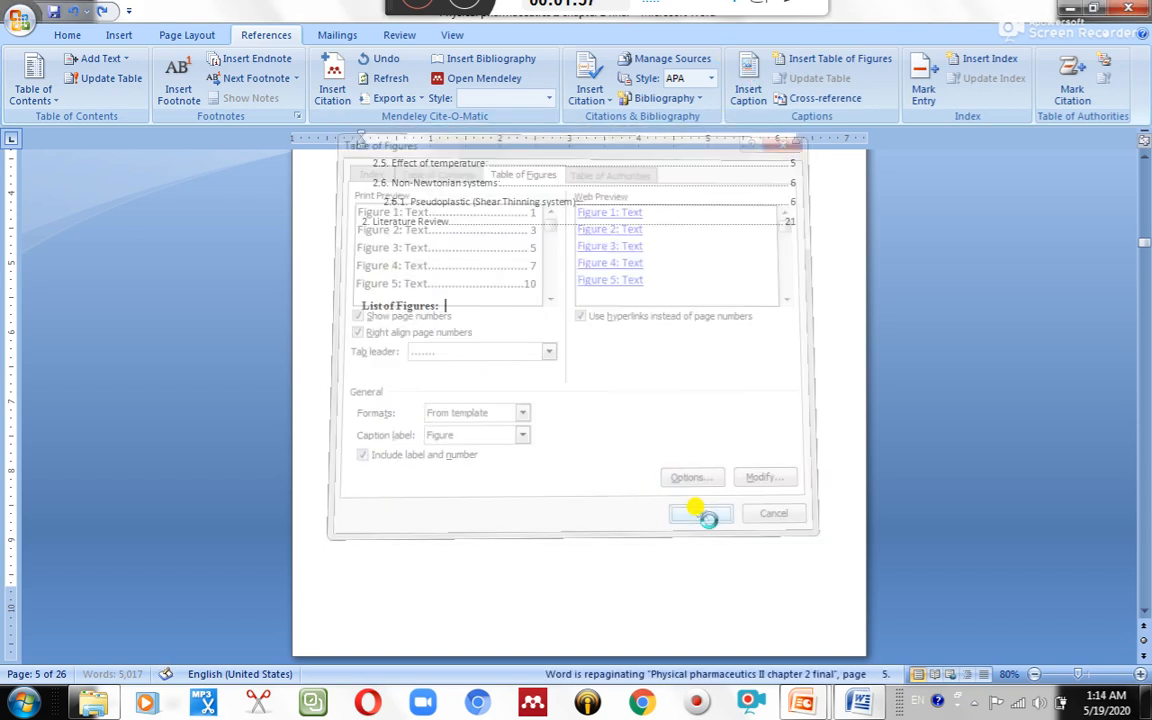
click(700, 512)
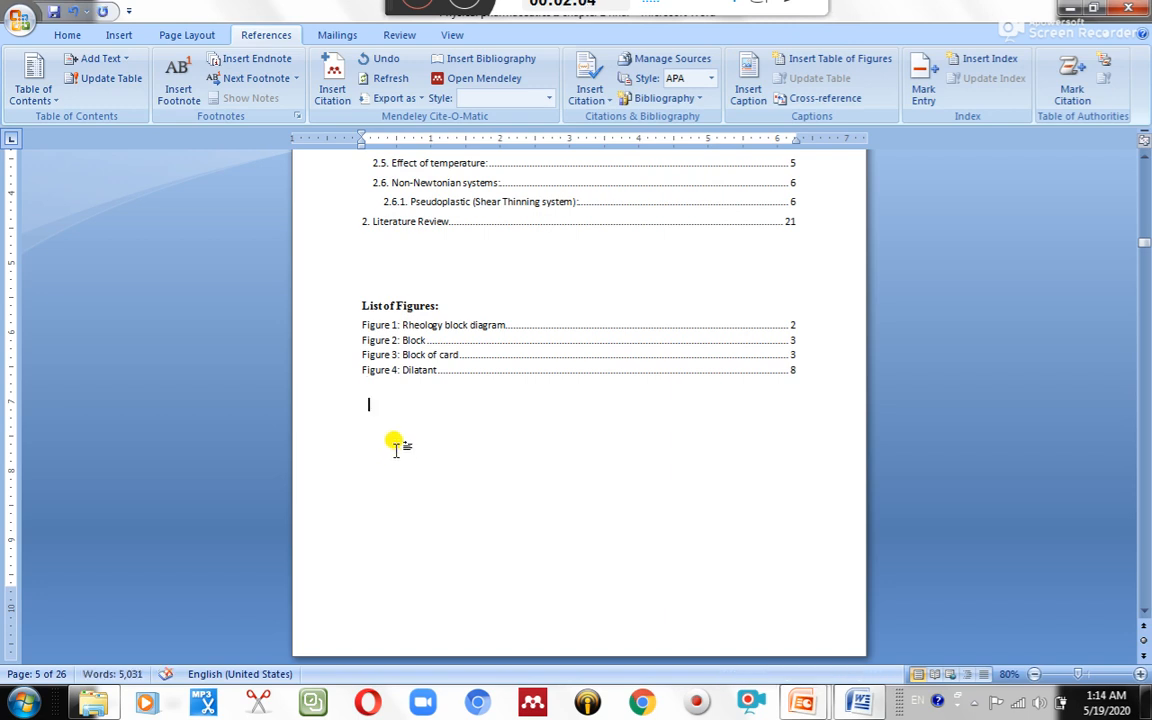
Add a 'List of Tables' heading below the figures list
text(Lisrt o)
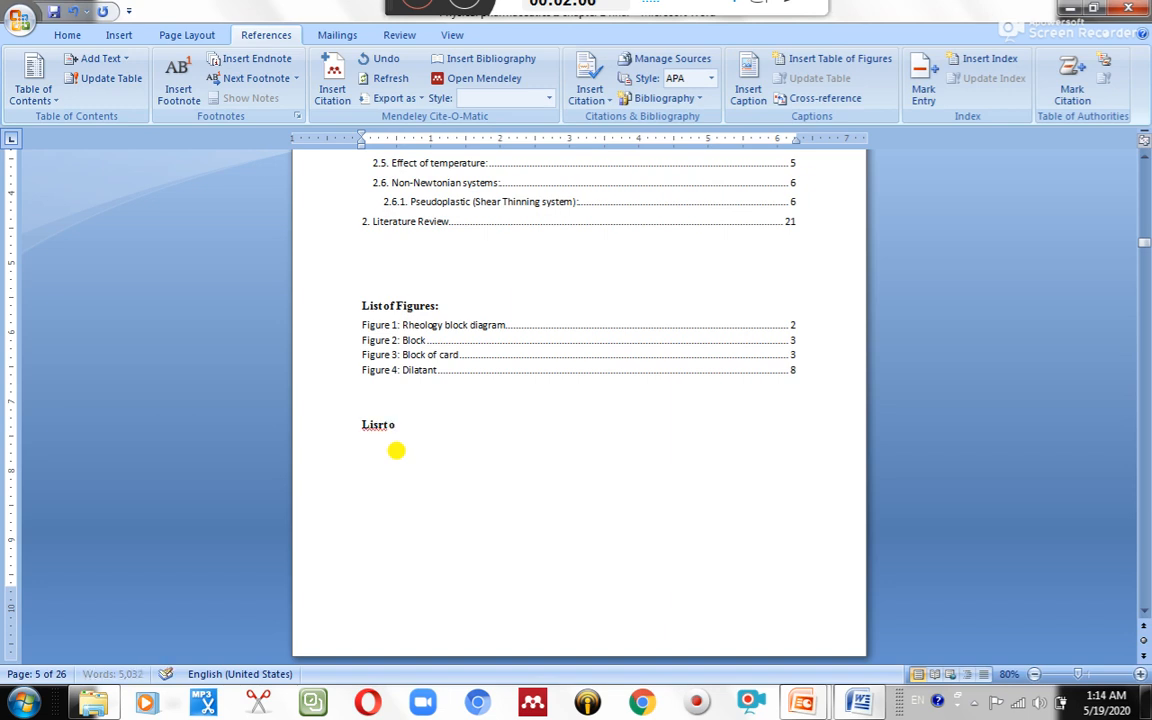
text(List of)
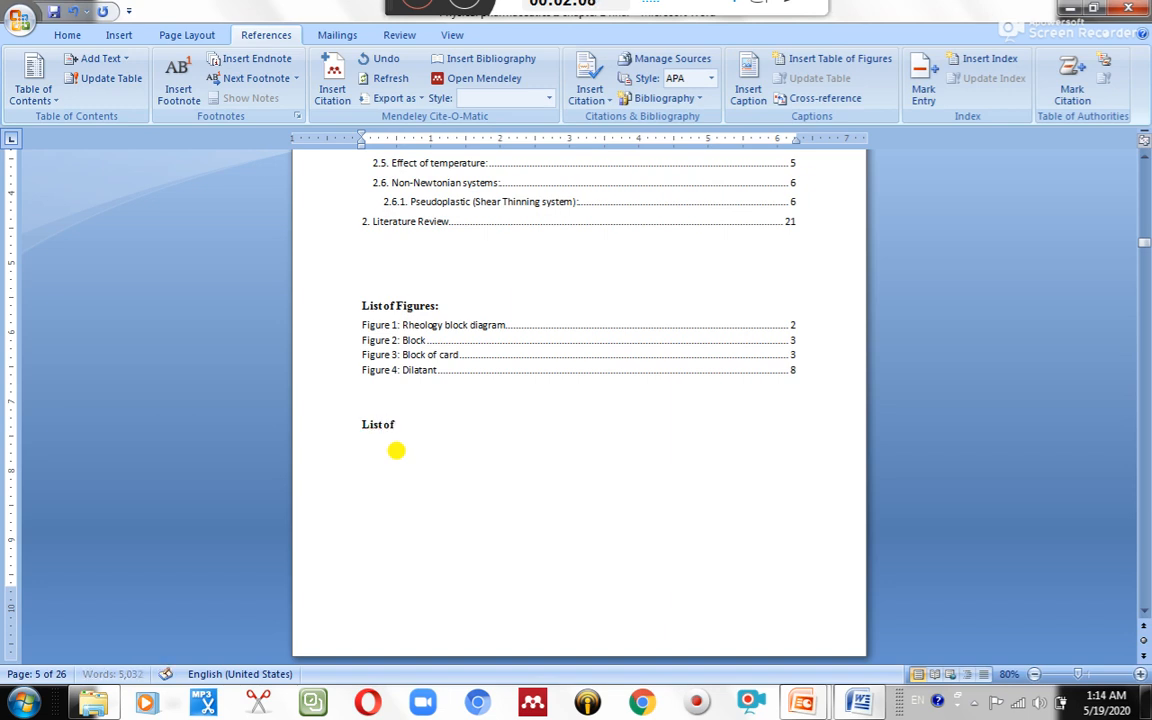
text(Tables:)
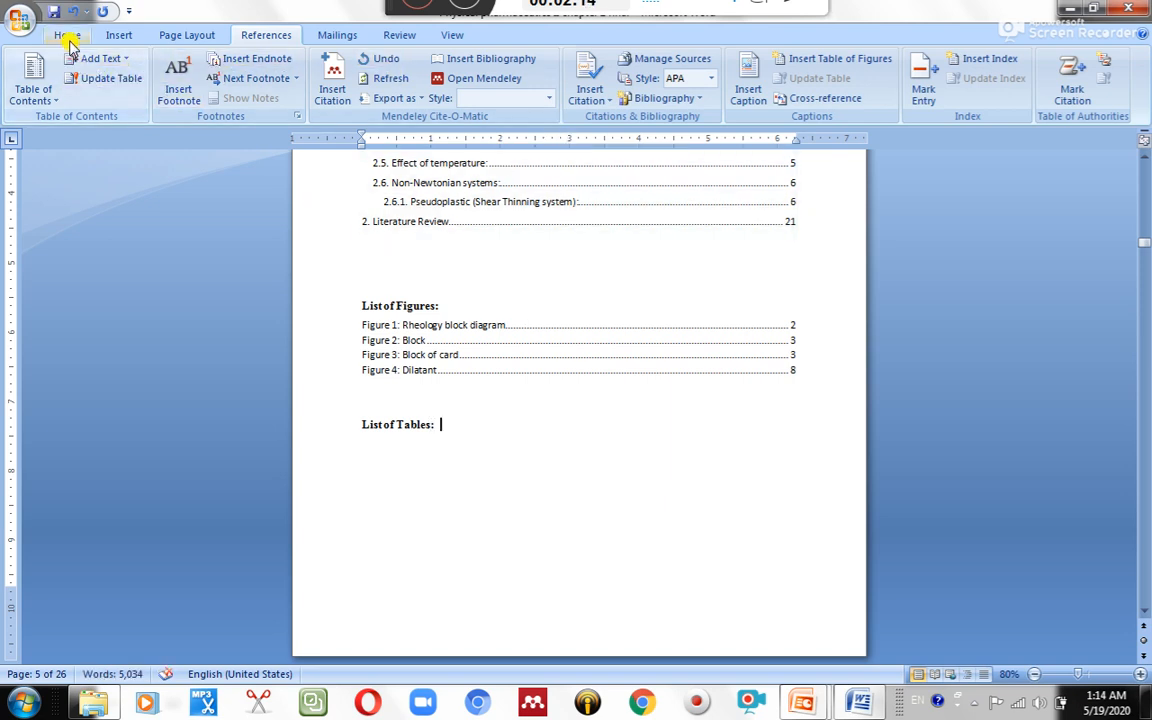
click(748, 88)
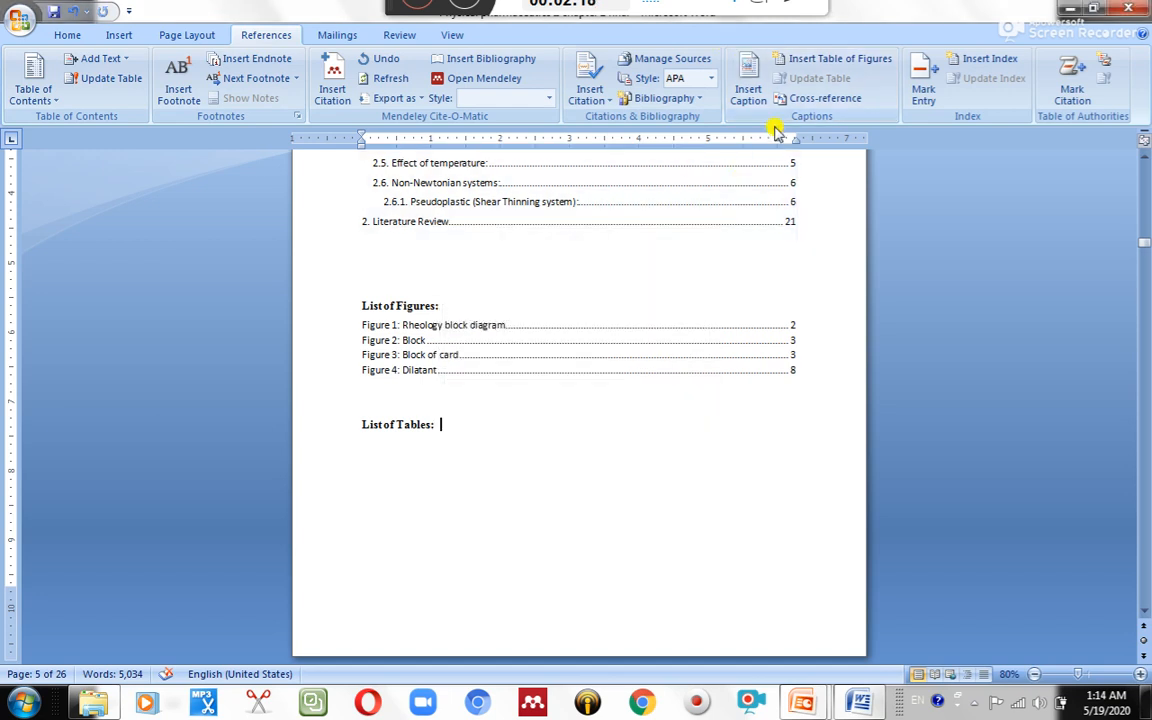
Insert a table list with caption label Table, showing Table 1: Some standard viscosities
click(838, 58)
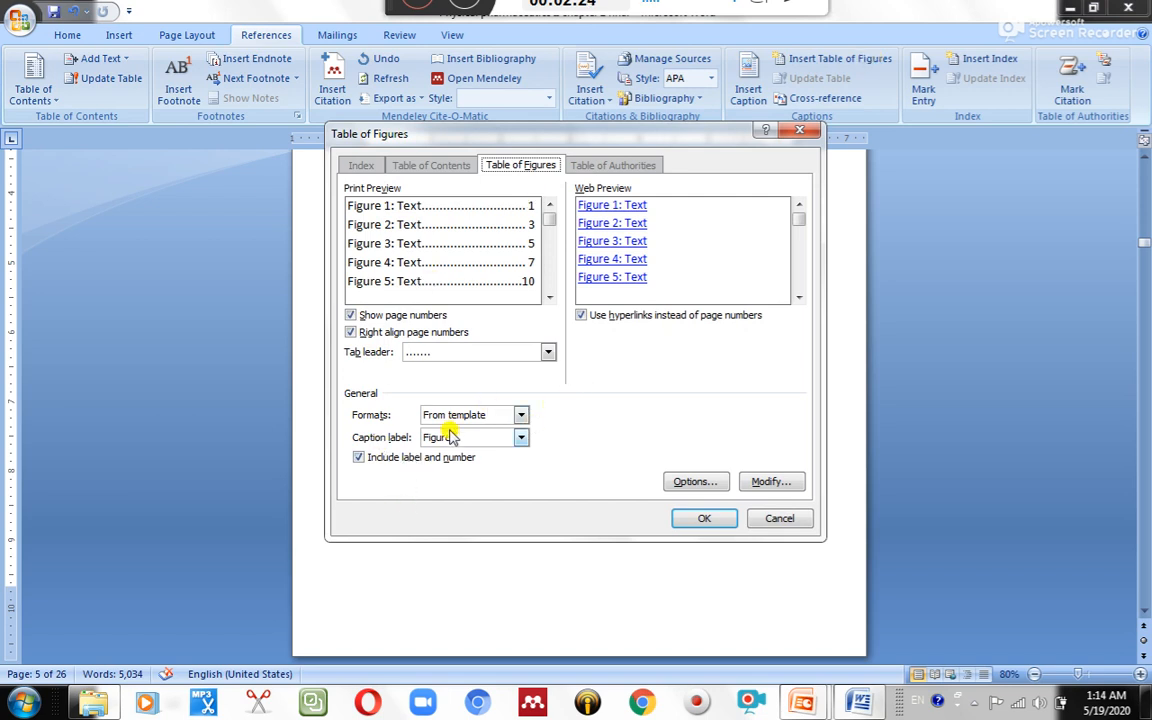
click(520, 436)
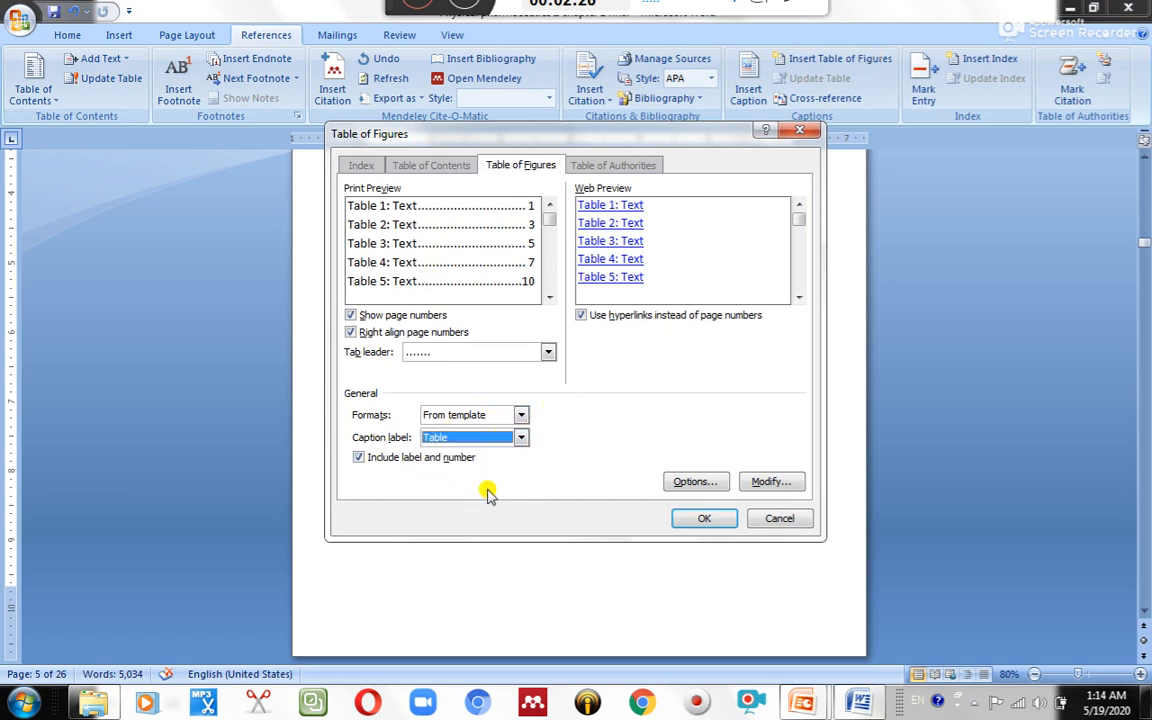
click(704, 518)
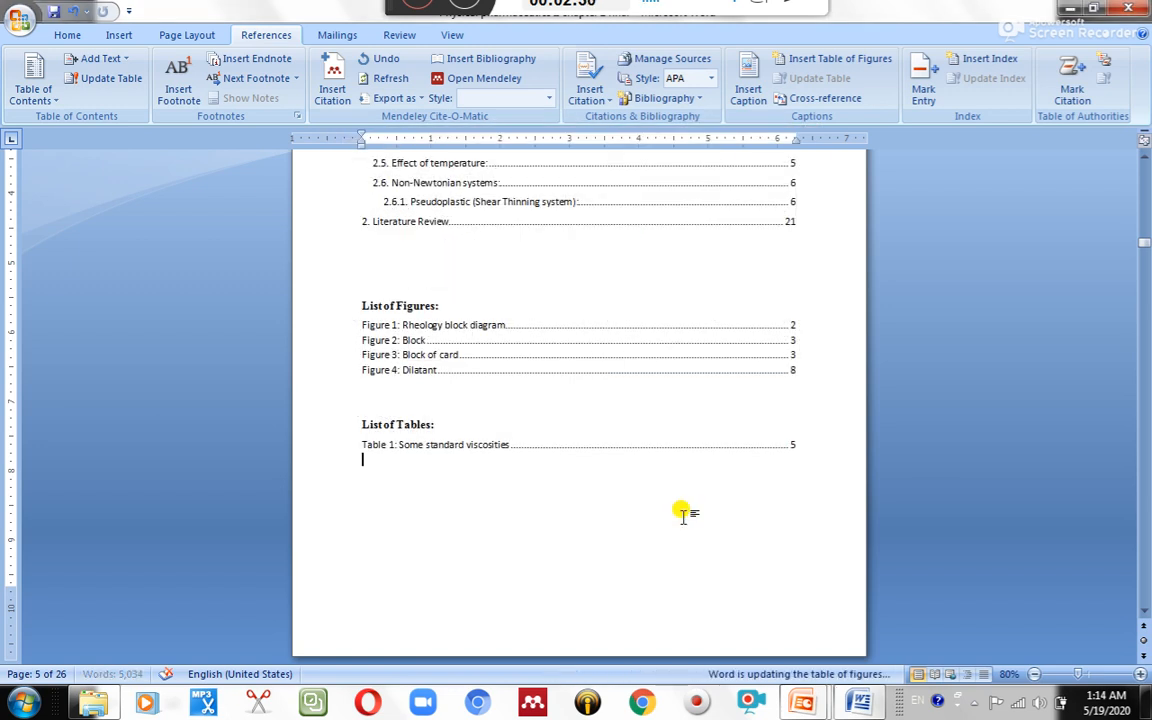
mouse_move(540, 468)
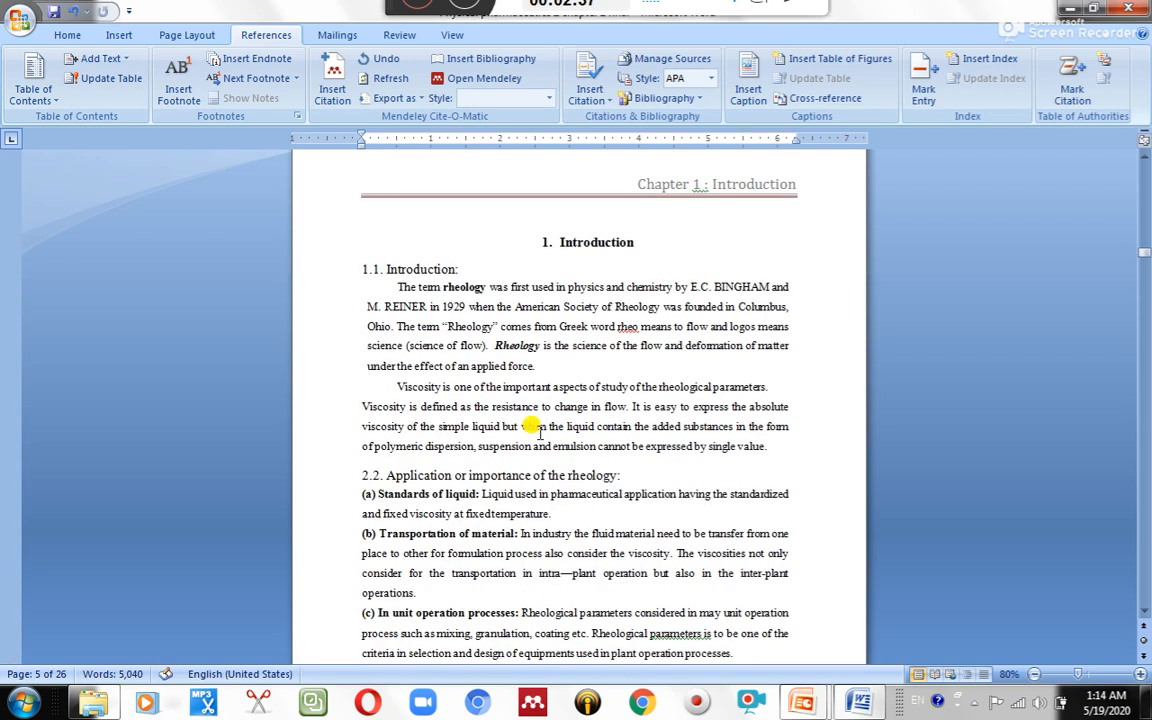
Scroll to the polymer shearing diagram in Chapter 1 and bring up its context menu
scroll(down, 3)
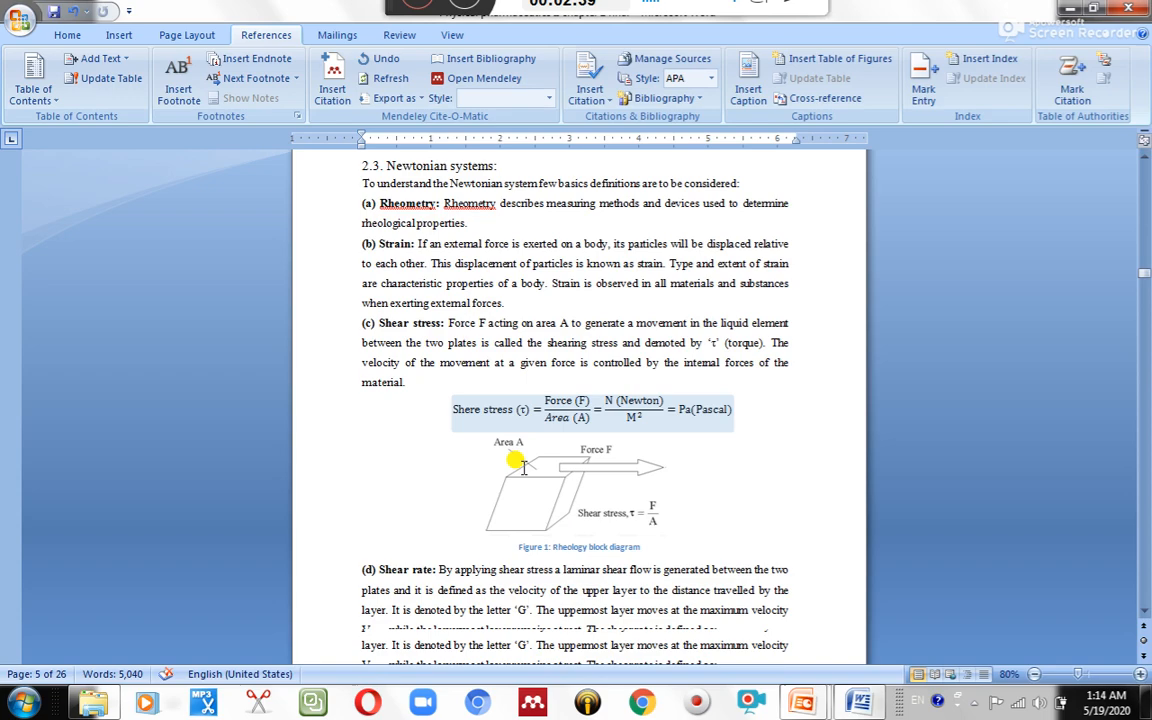
scroll(down, 3)
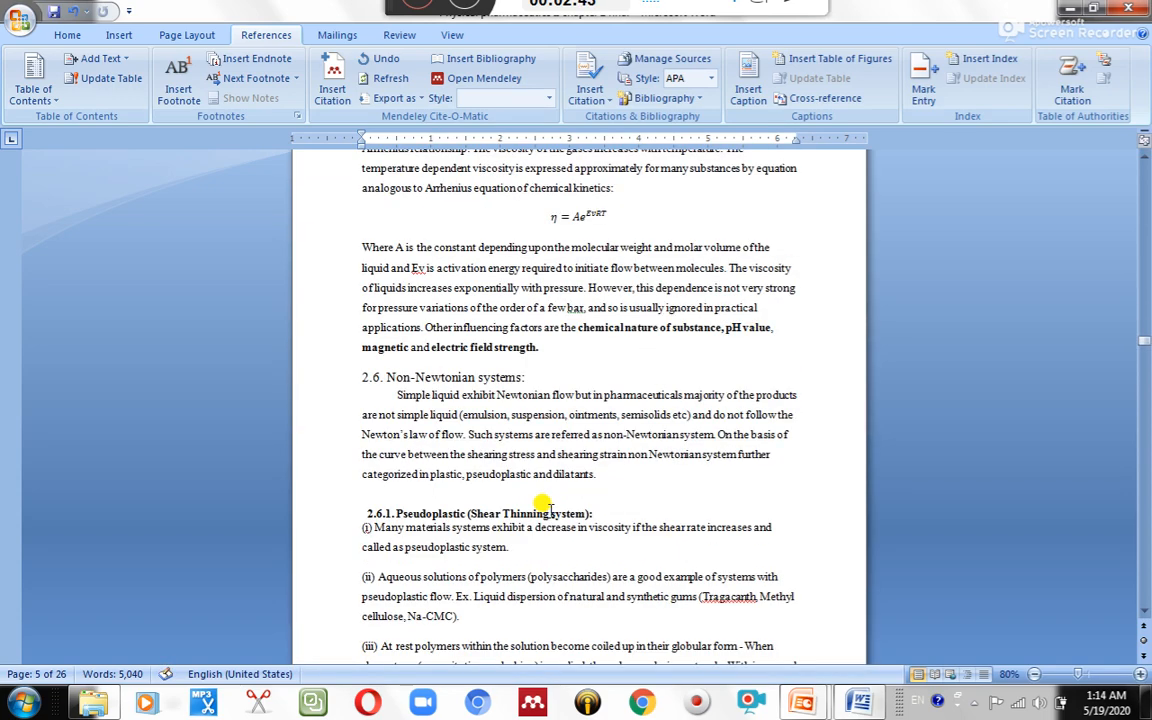
scroll(down, 3)
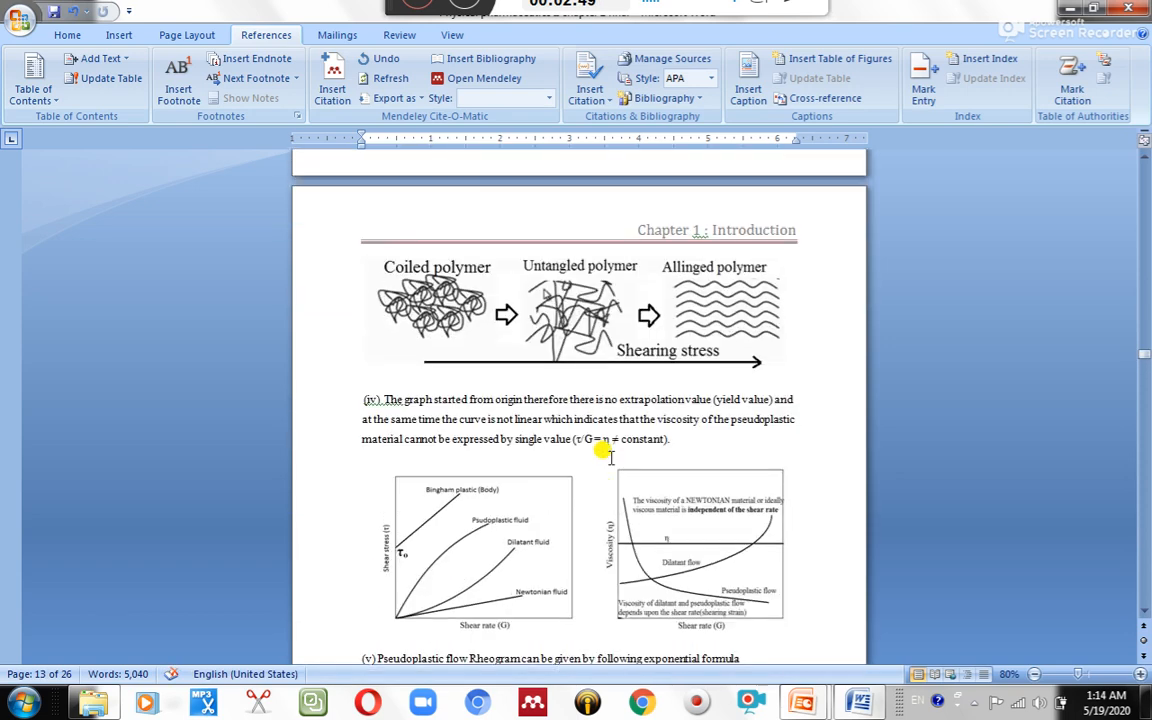
right_click(560, 400)
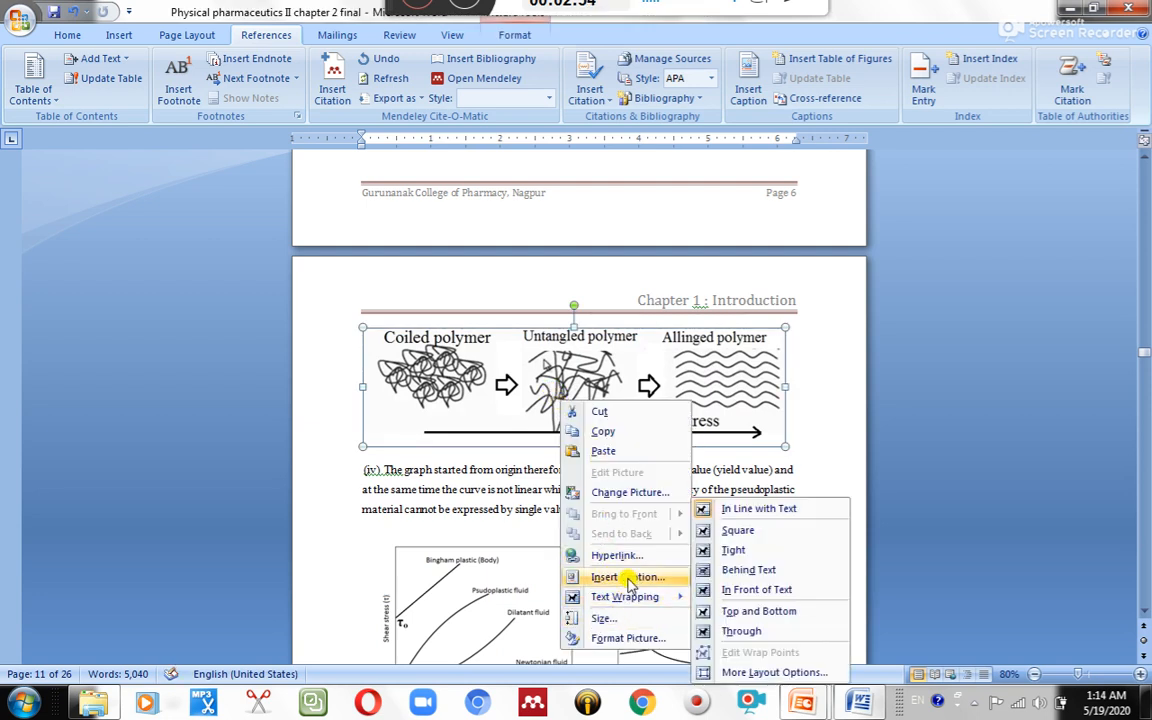
Start the caption for the polymer diagram, rewording 'under stress' toward 'after'
click(624, 576)
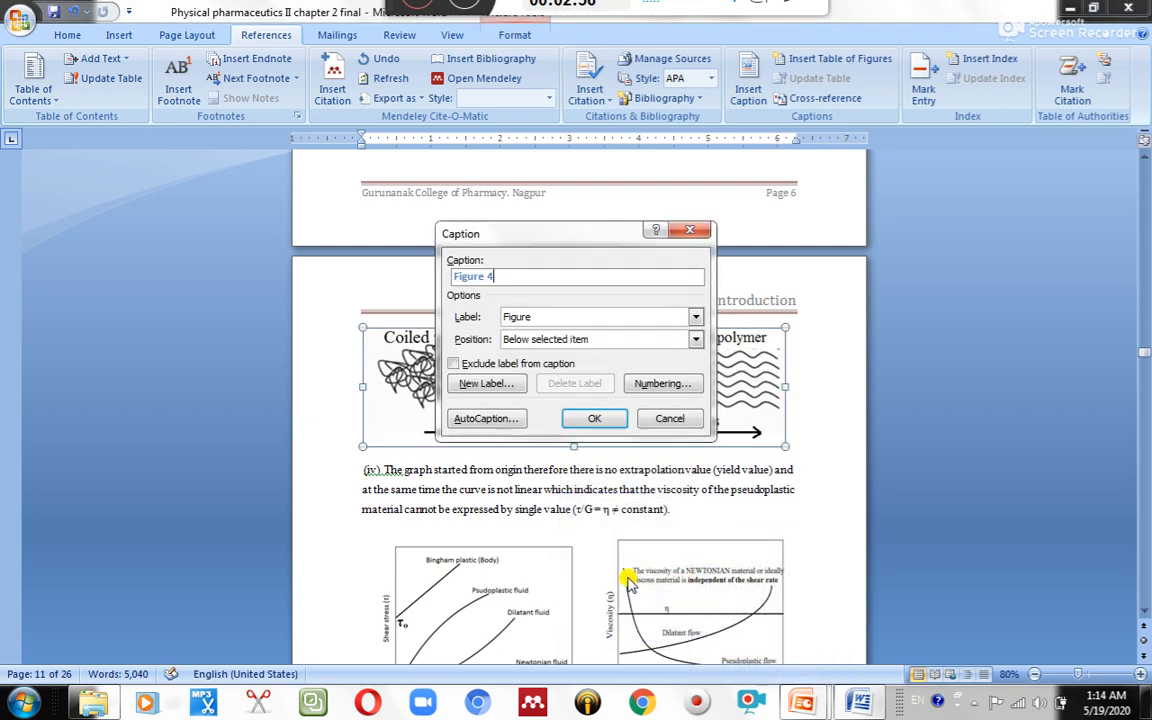
mouse_move(530, 288)
text(:)
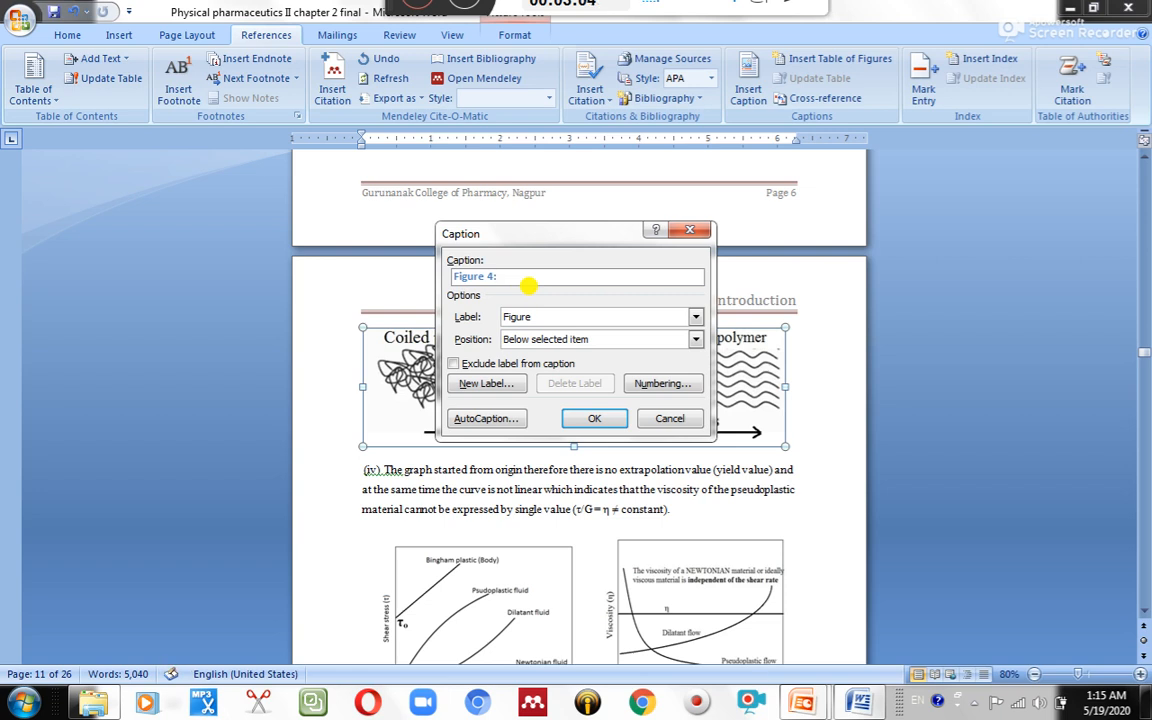
text(Polymer u)
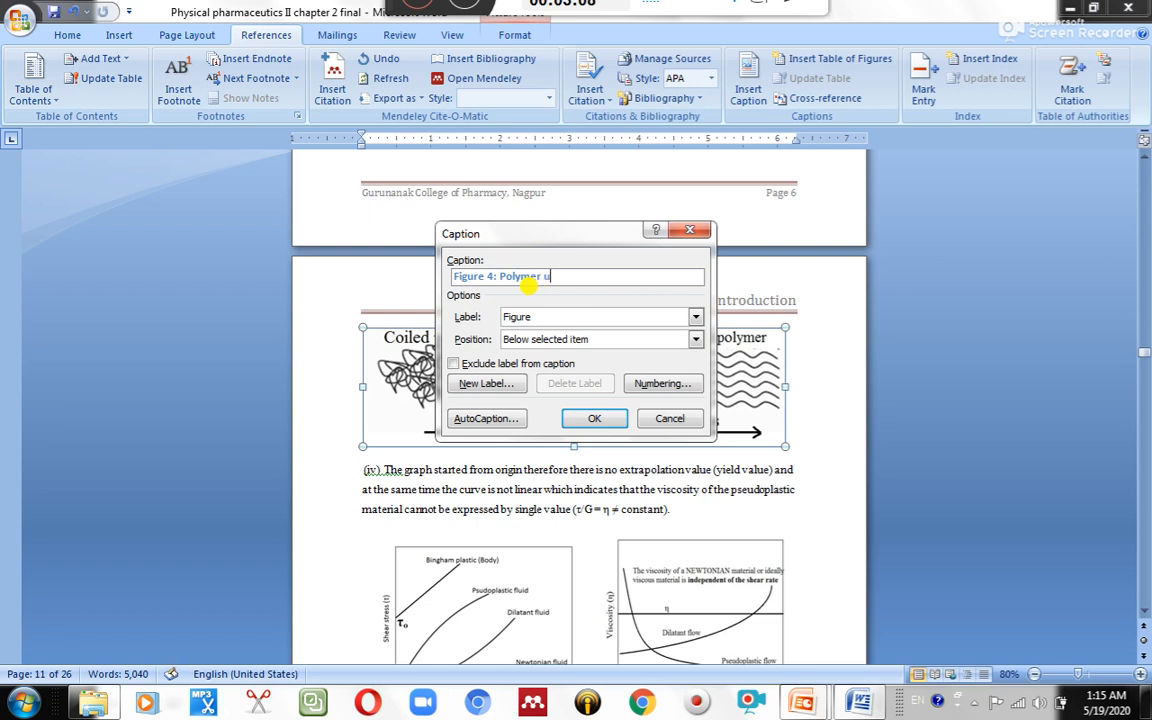
text(nder str)
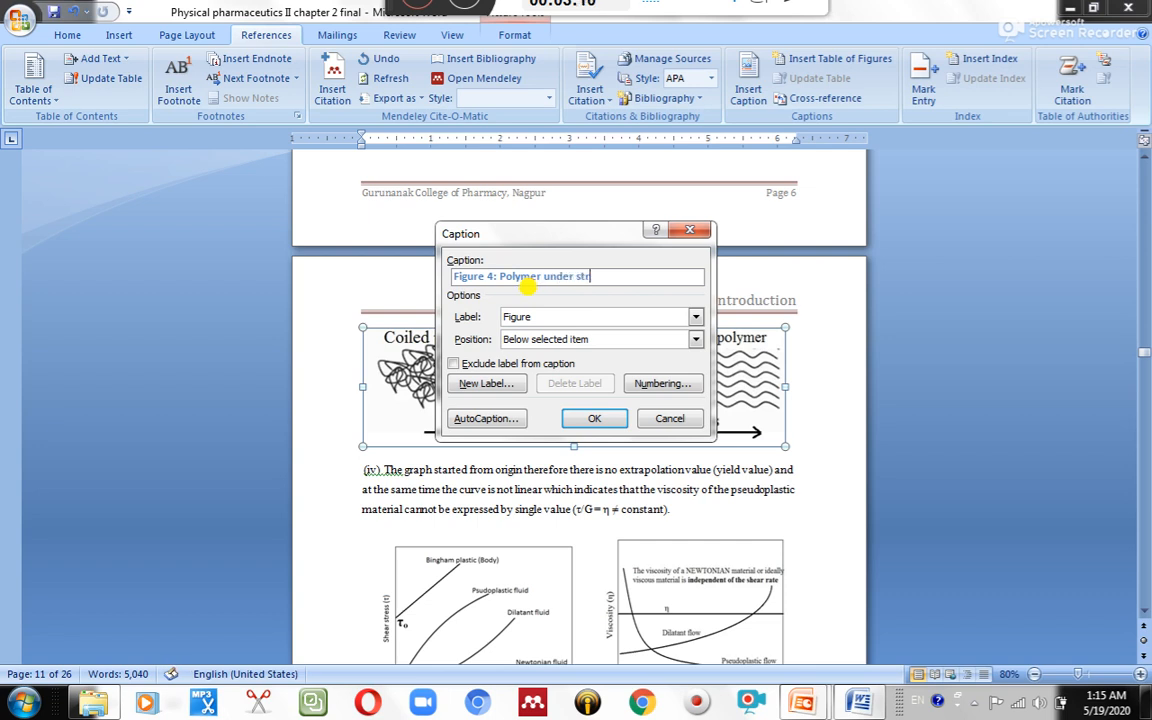
text(ess)
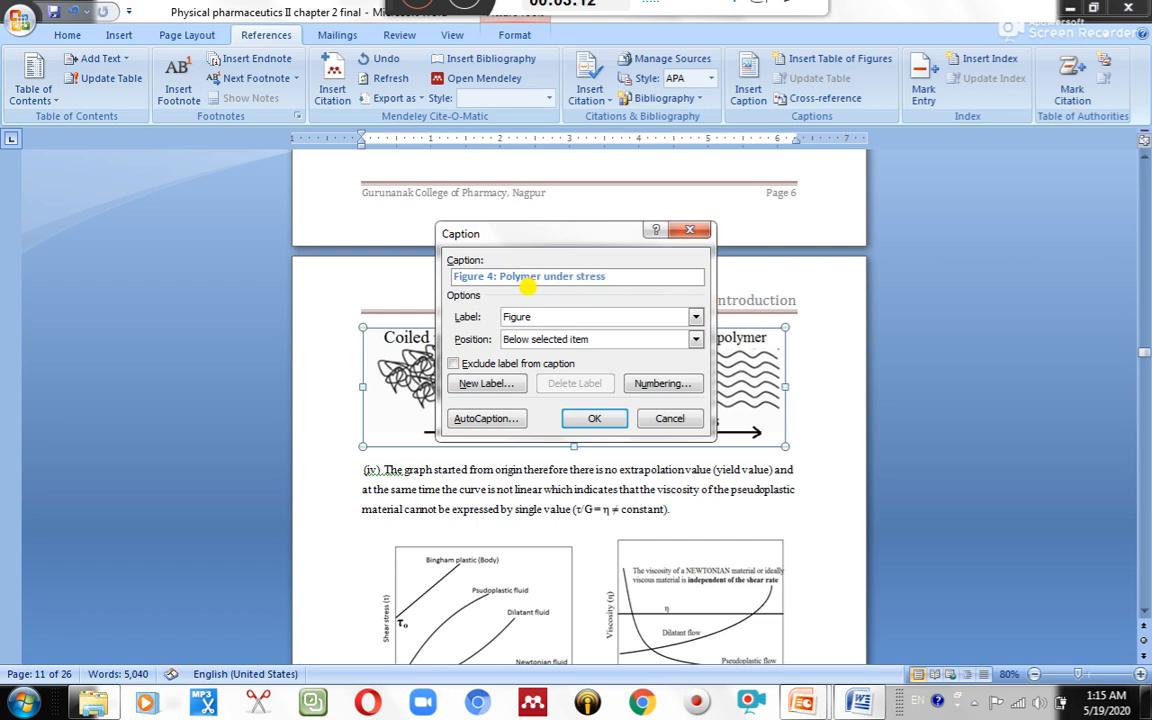
key(Backspace)
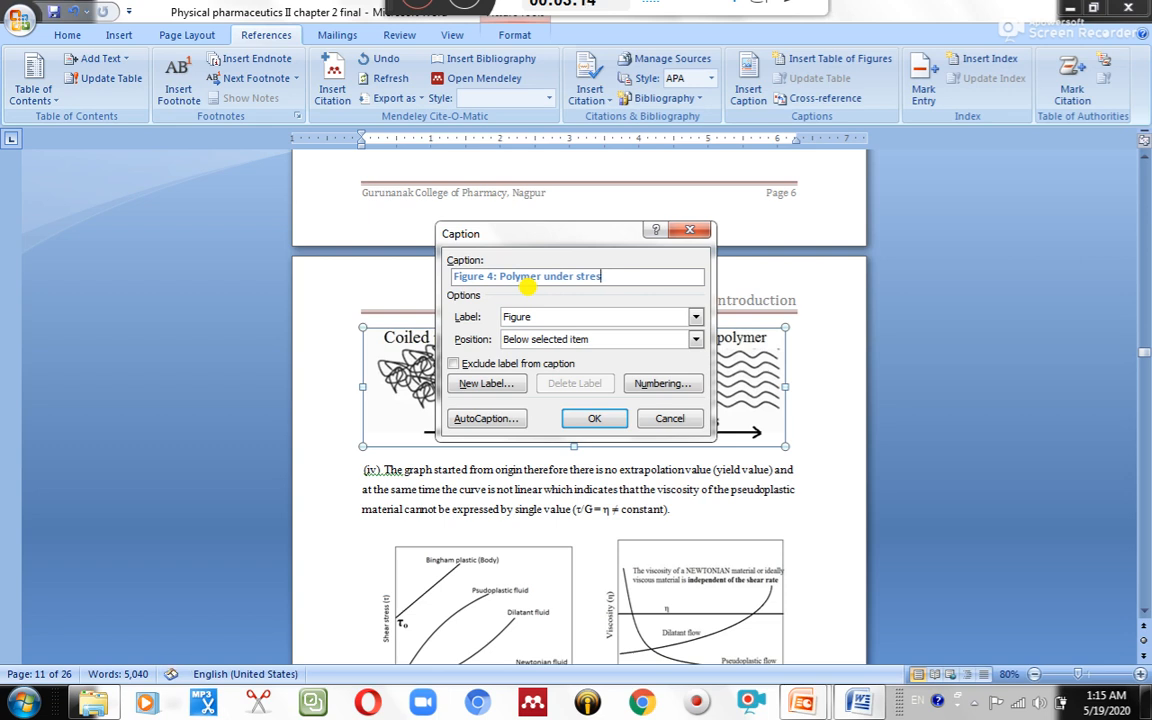
key(BackSpace)
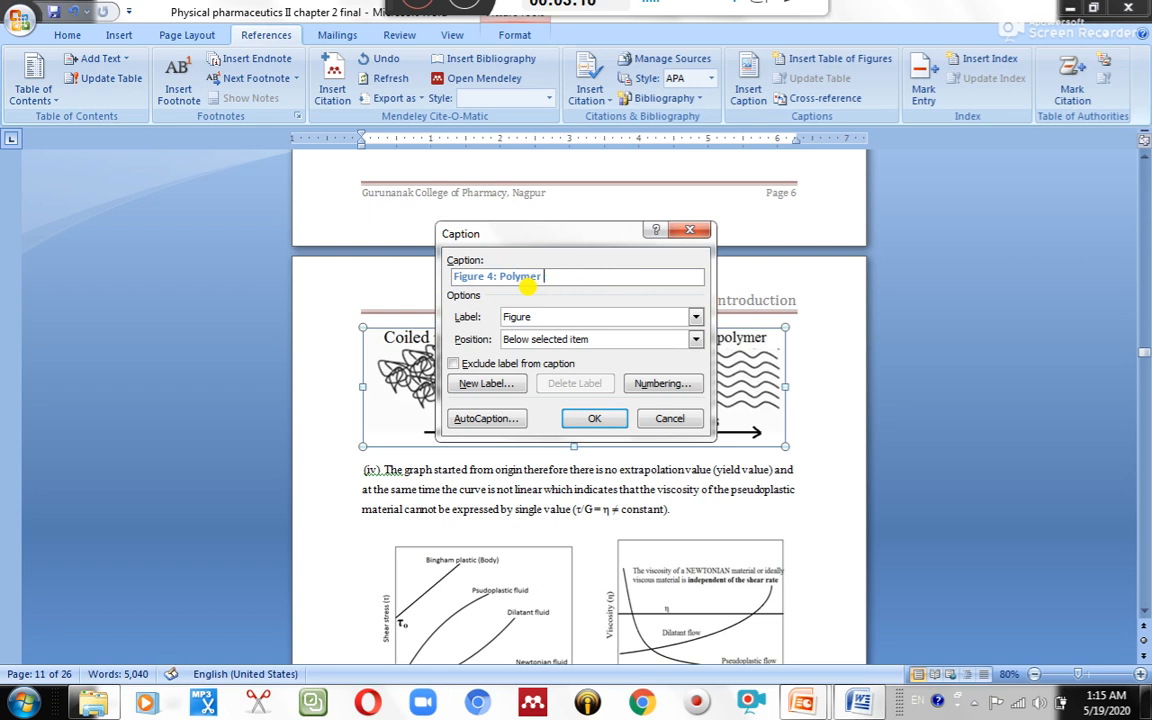
text(after applicati)
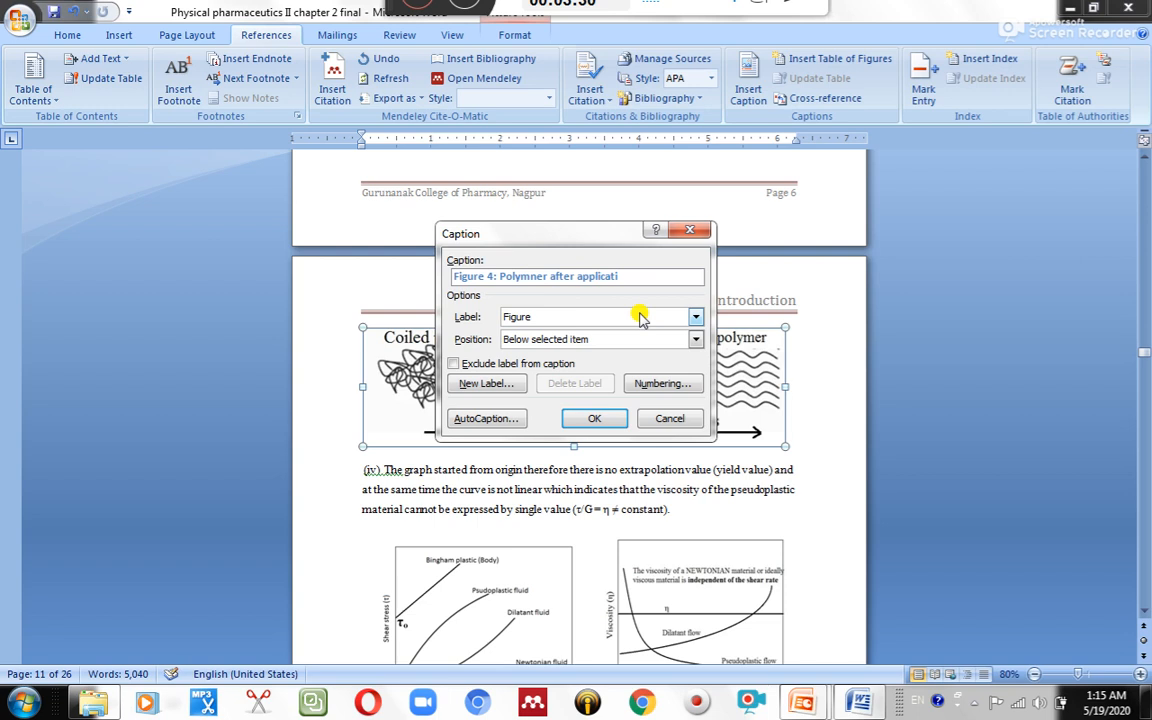
Finish and confirm the caption 'Figure 4: Polymner after application of stress'
click(576, 276)
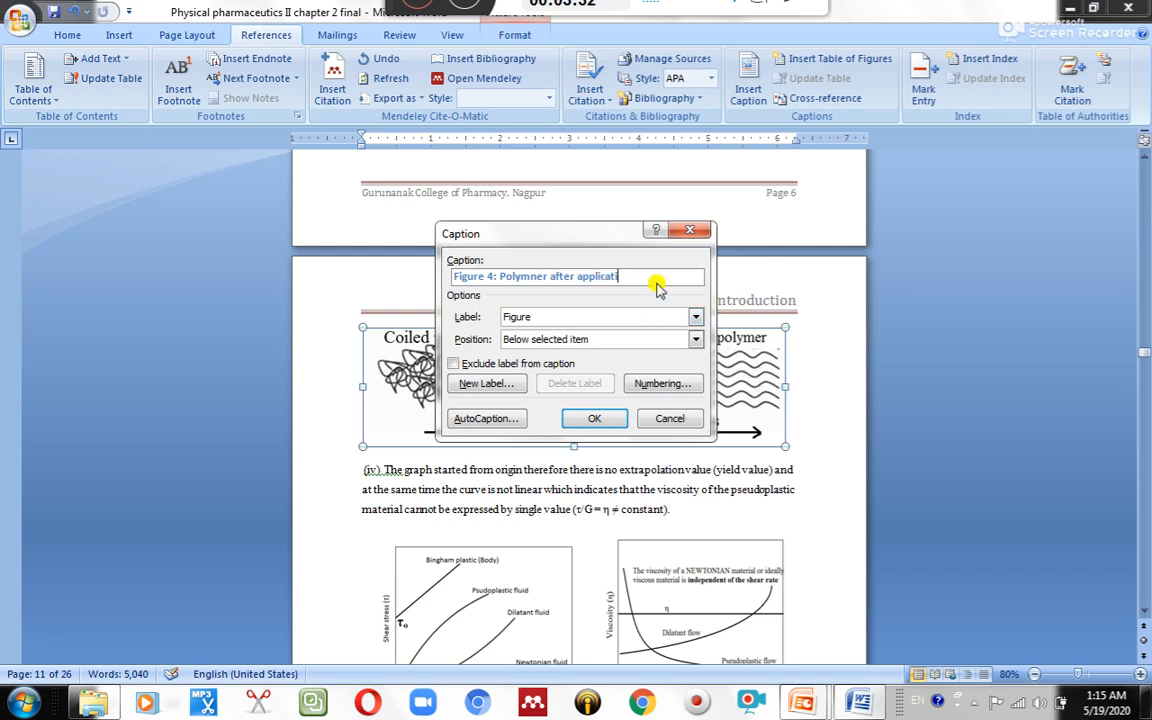
text(on of s)
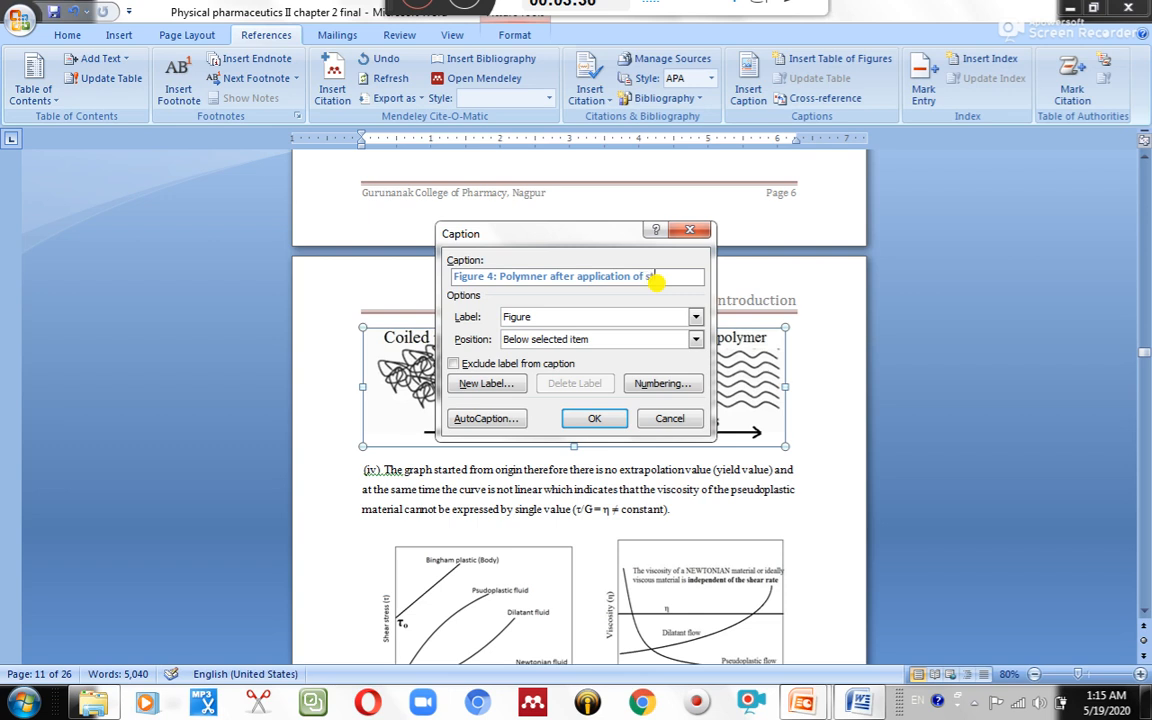
text(tress)
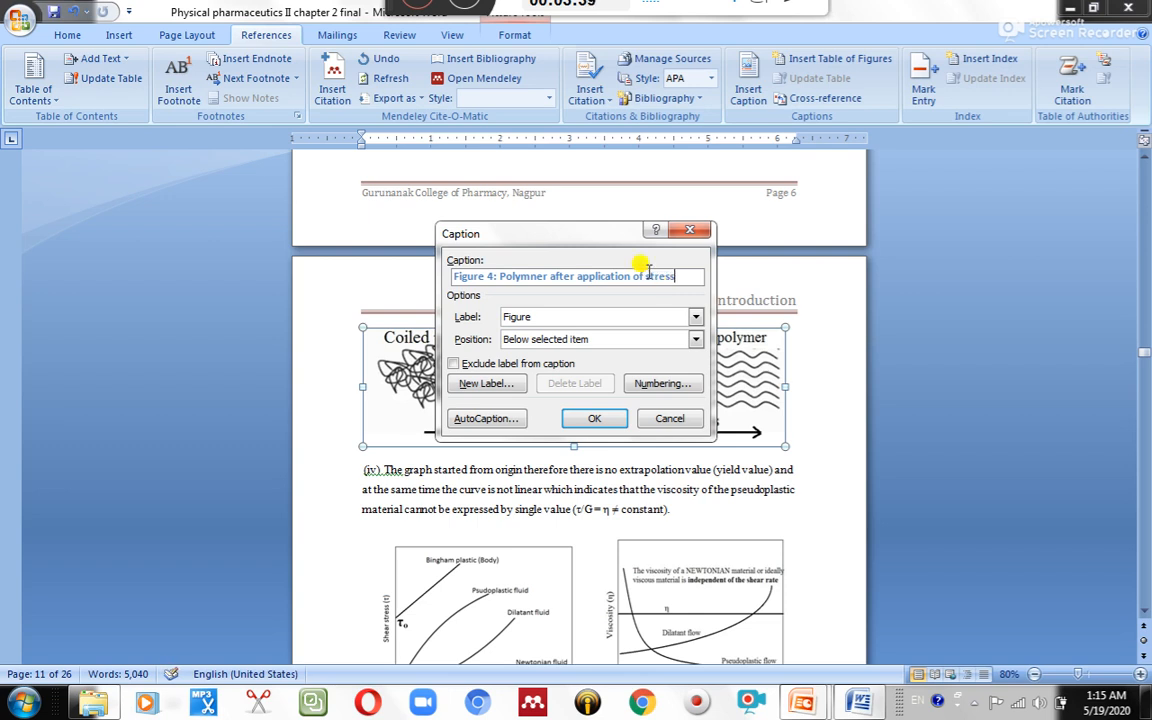
click(594, 418)
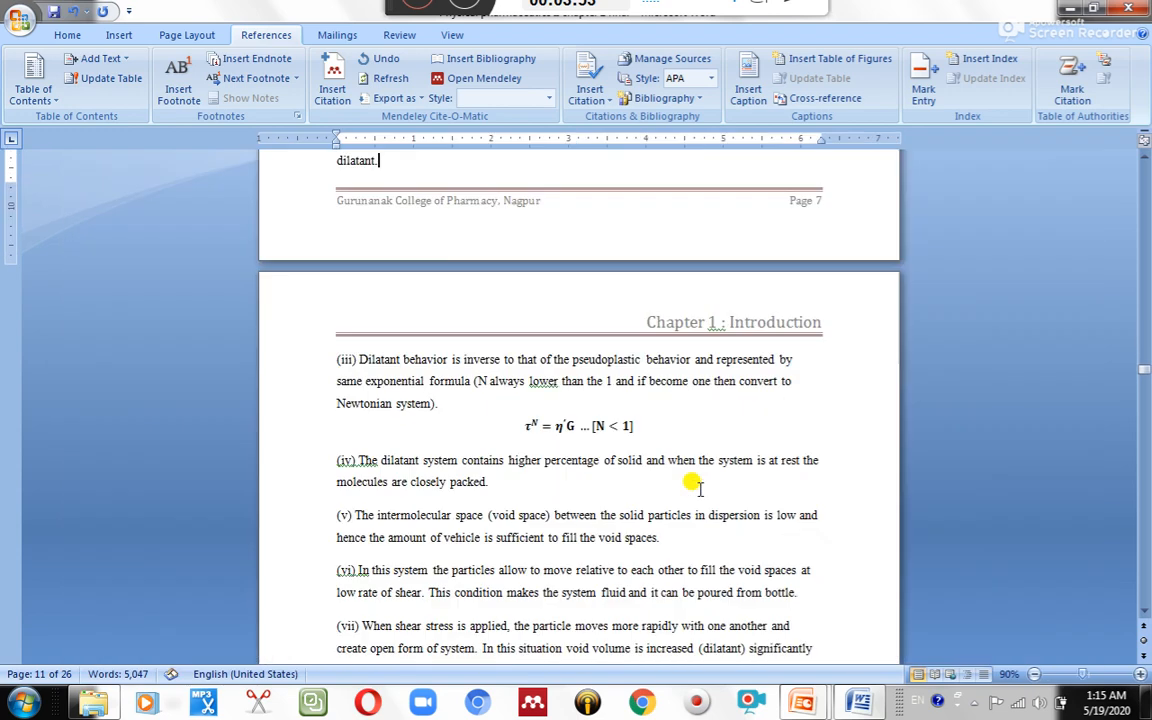
scroll(down, 3)
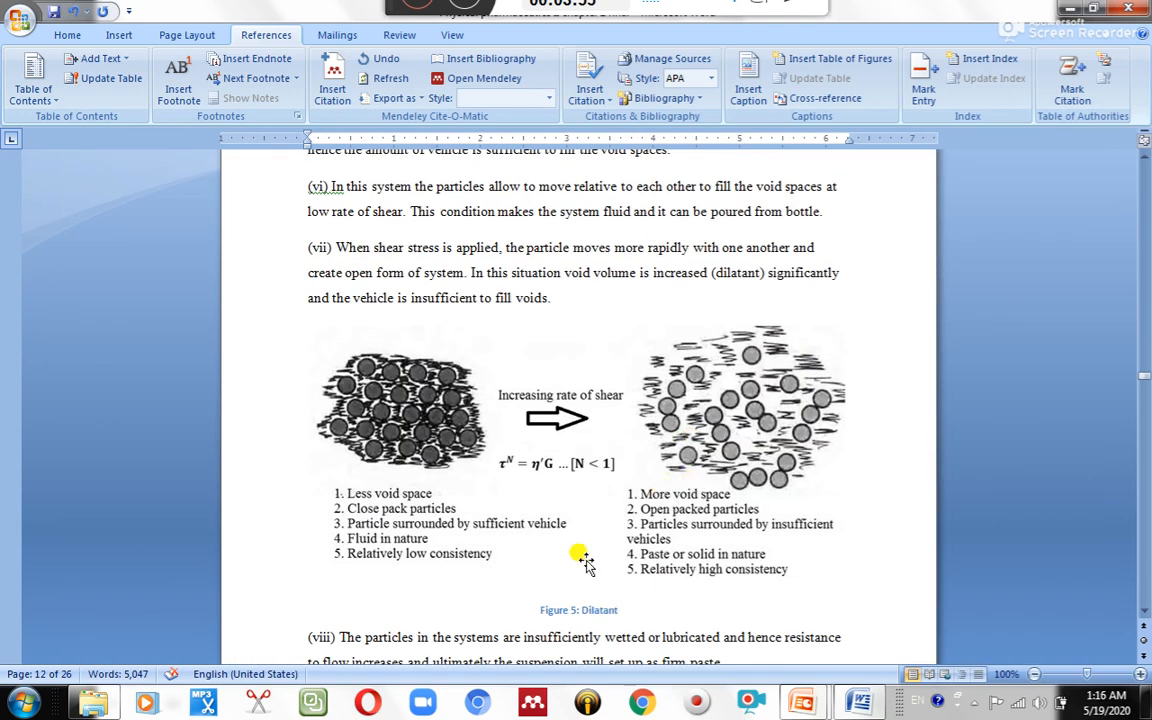
scroll(down, 3)
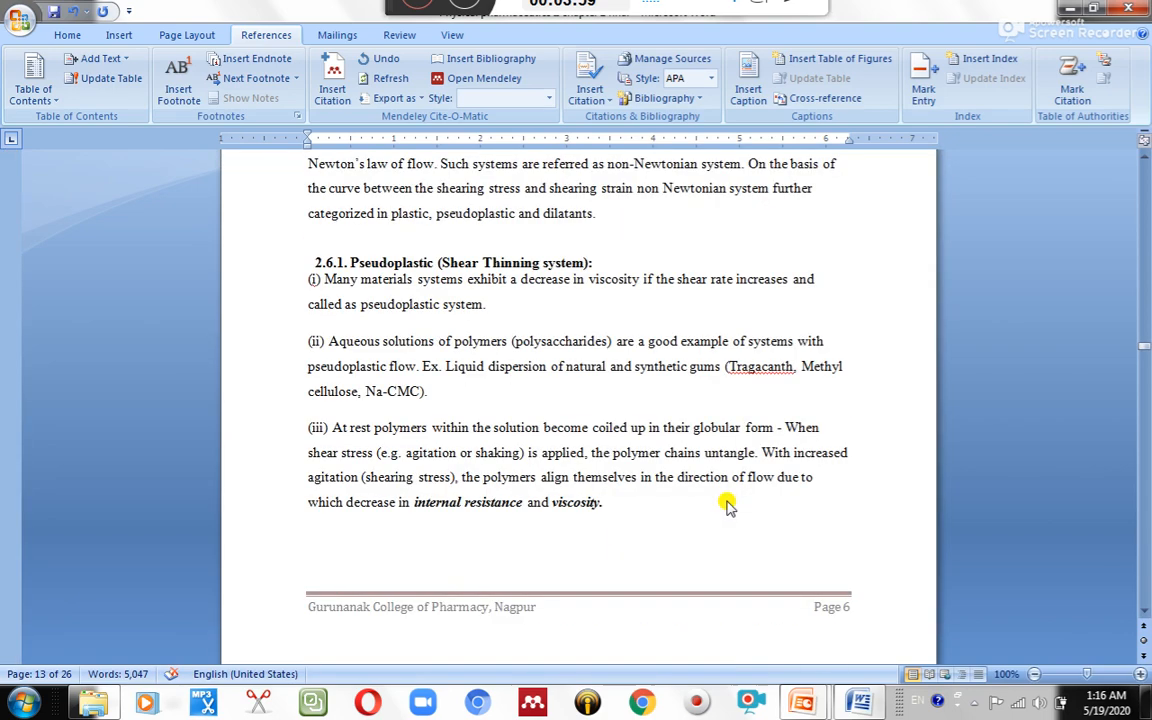
scroll(down, 3)
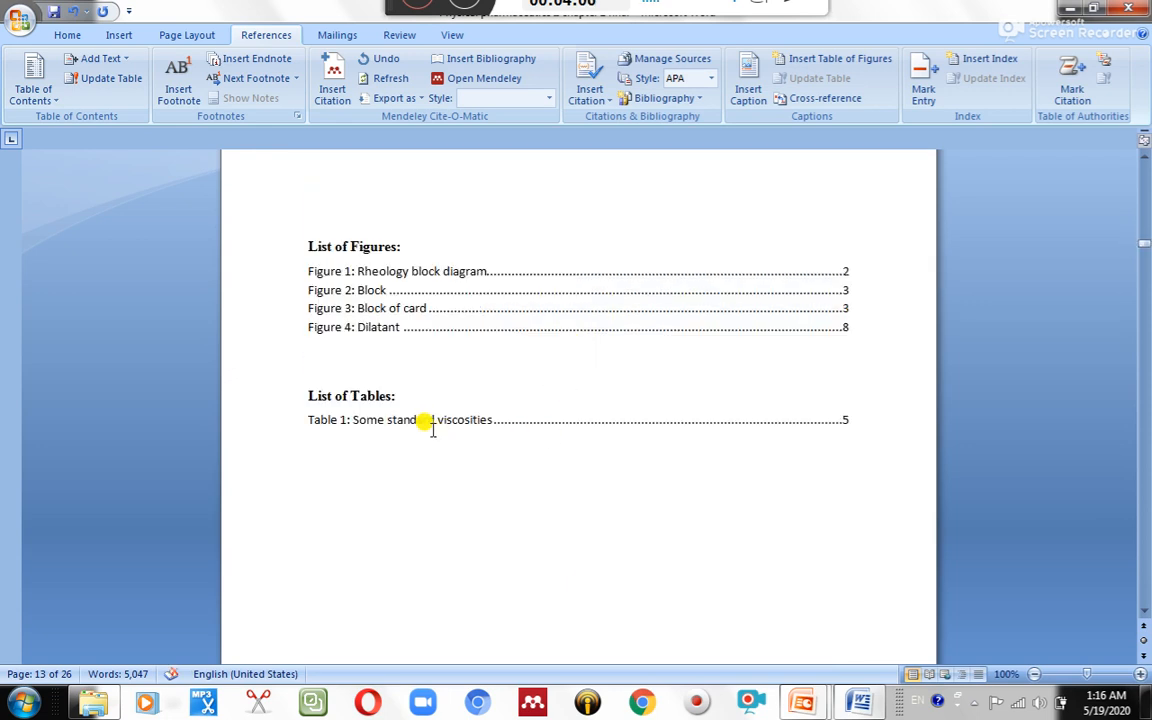
mouse_move(438, 290)
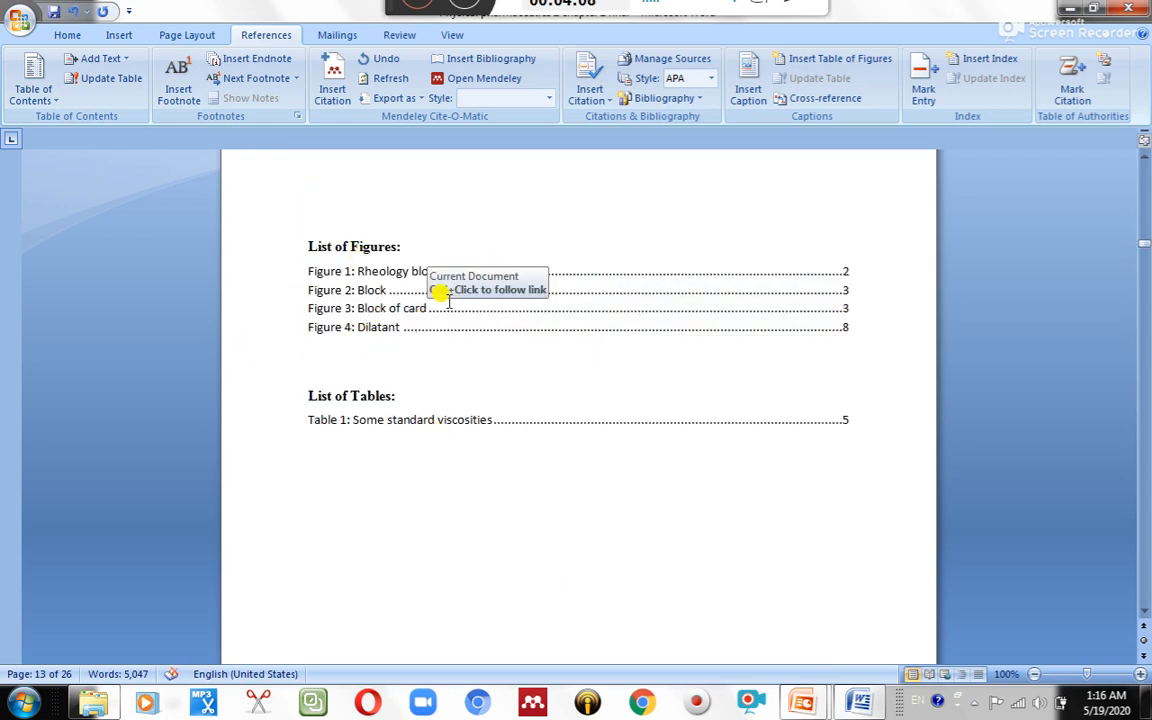
mouse_move(348, 340)
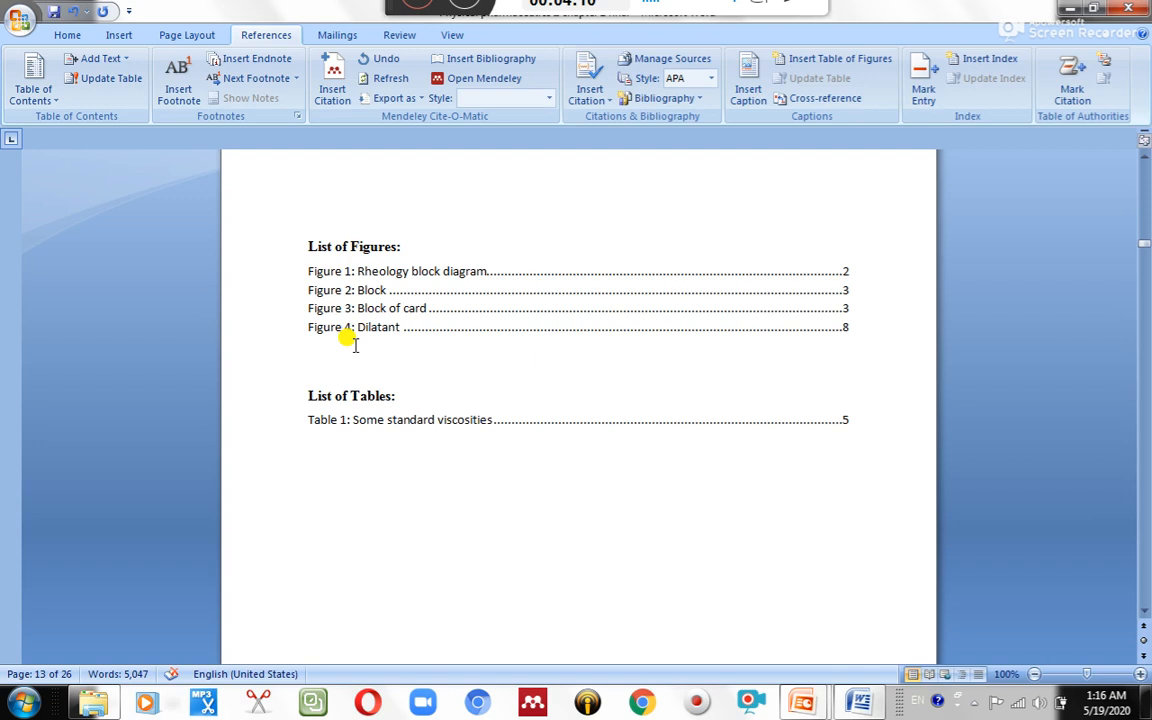
mouse_move(340, 328)
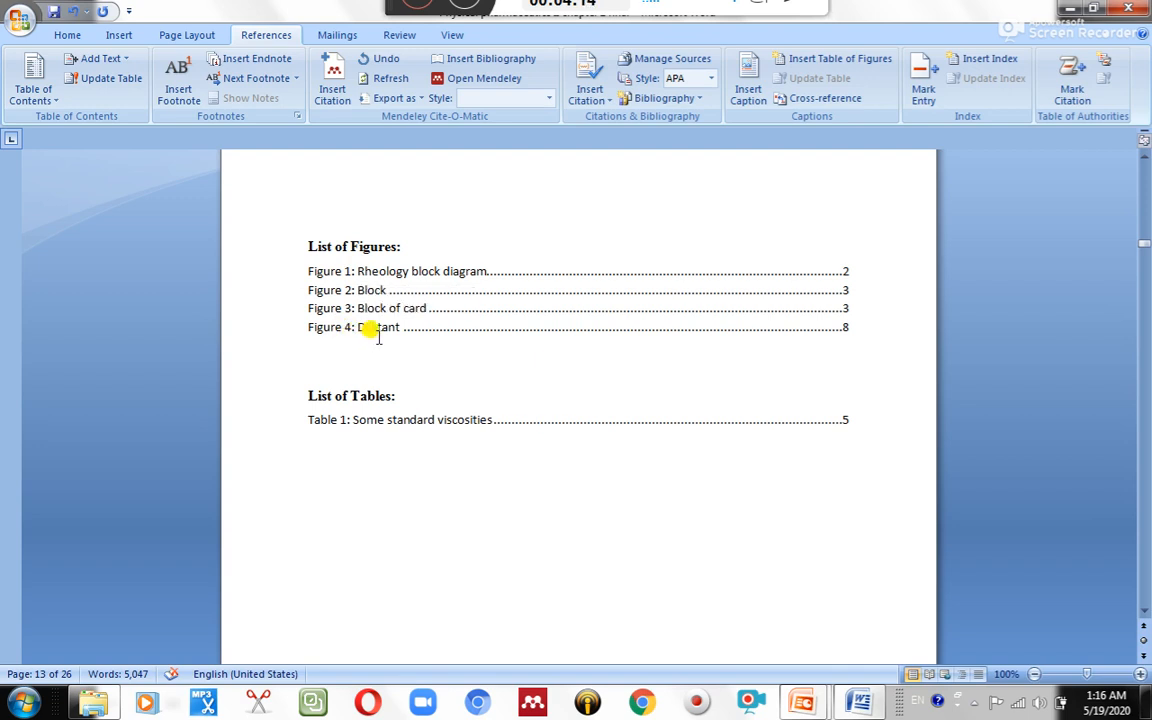
mouse_move(360, 296)
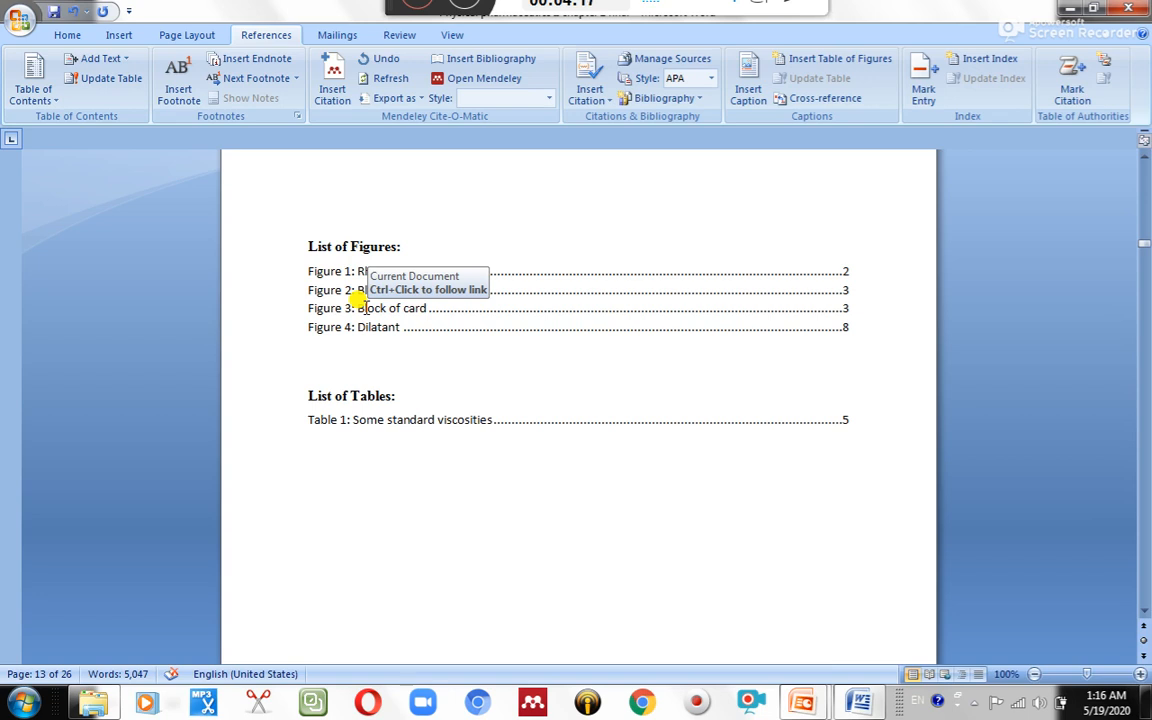
Start updating the List of Figures from the References tab
click(108, 78)
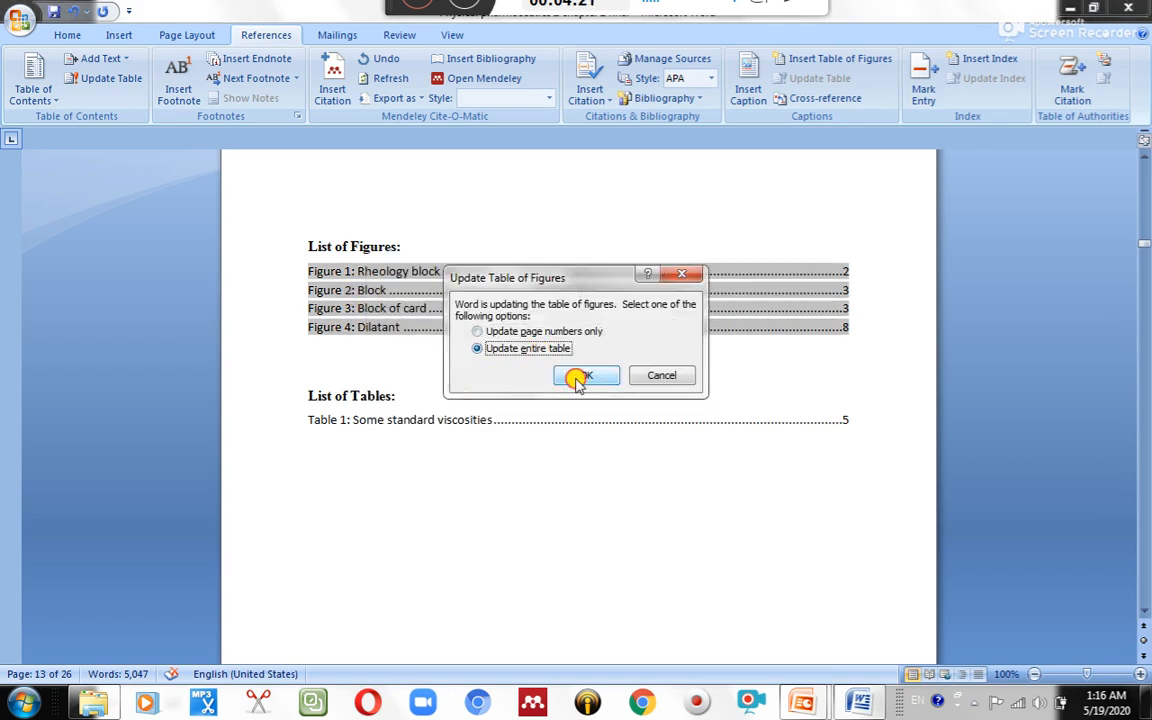
Rebuild the entire List of Figures so it shows five figures including the new Figure 4
click(584, 376)
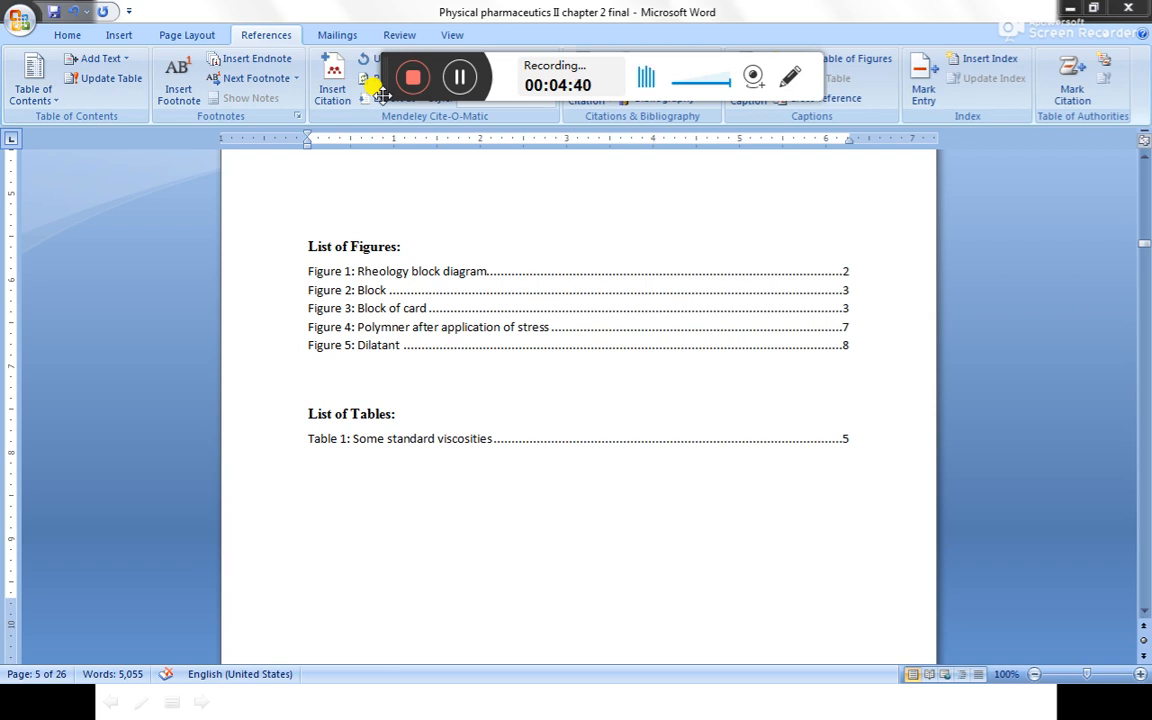
mouse_move(350, 228)
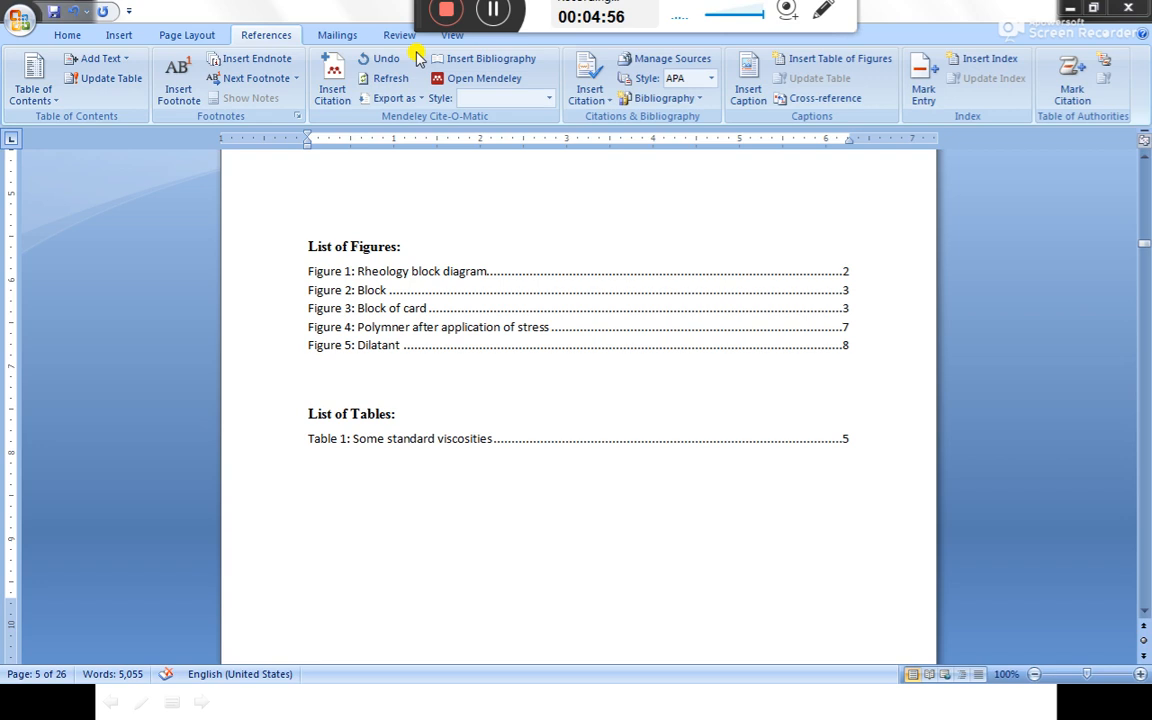
mouse_move(588, 496)
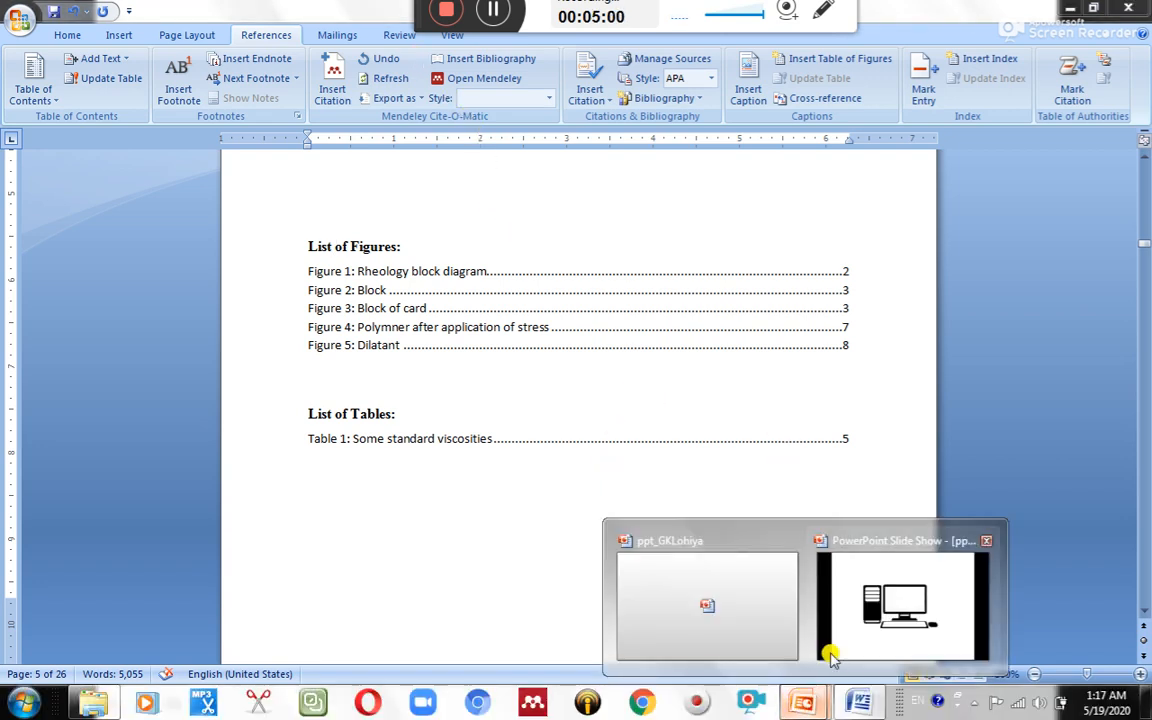
Switch from Word to the running PowerPoint slide show with the computer illustration
click(900, 604)
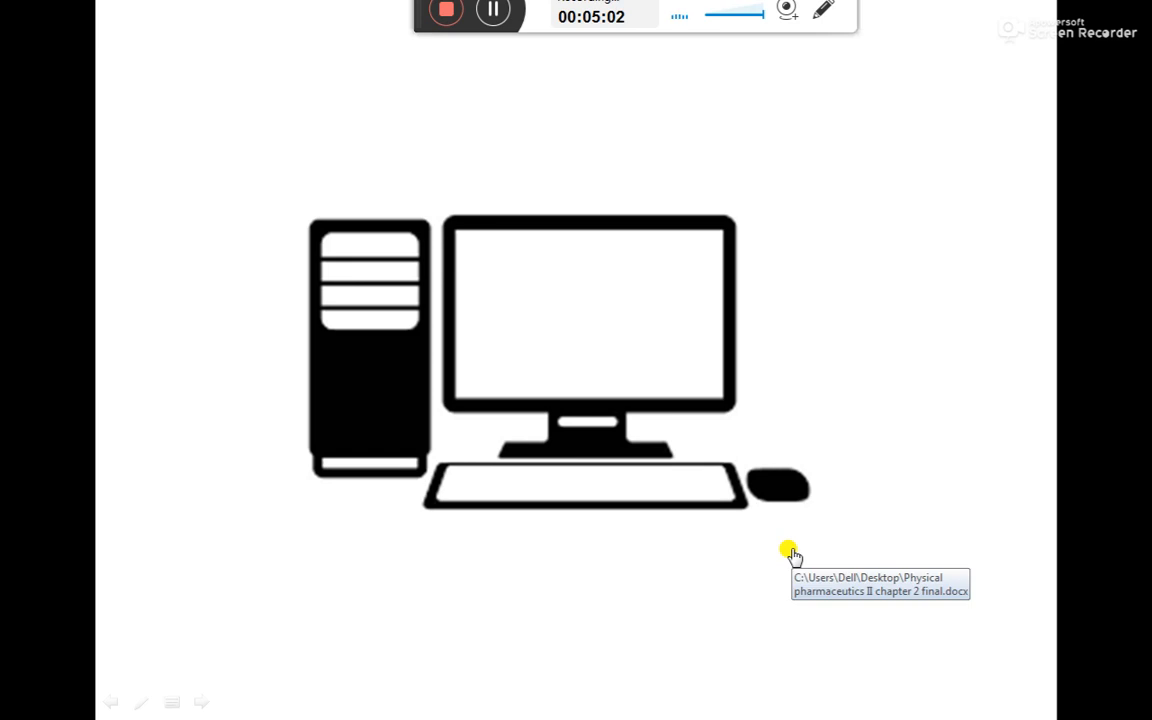